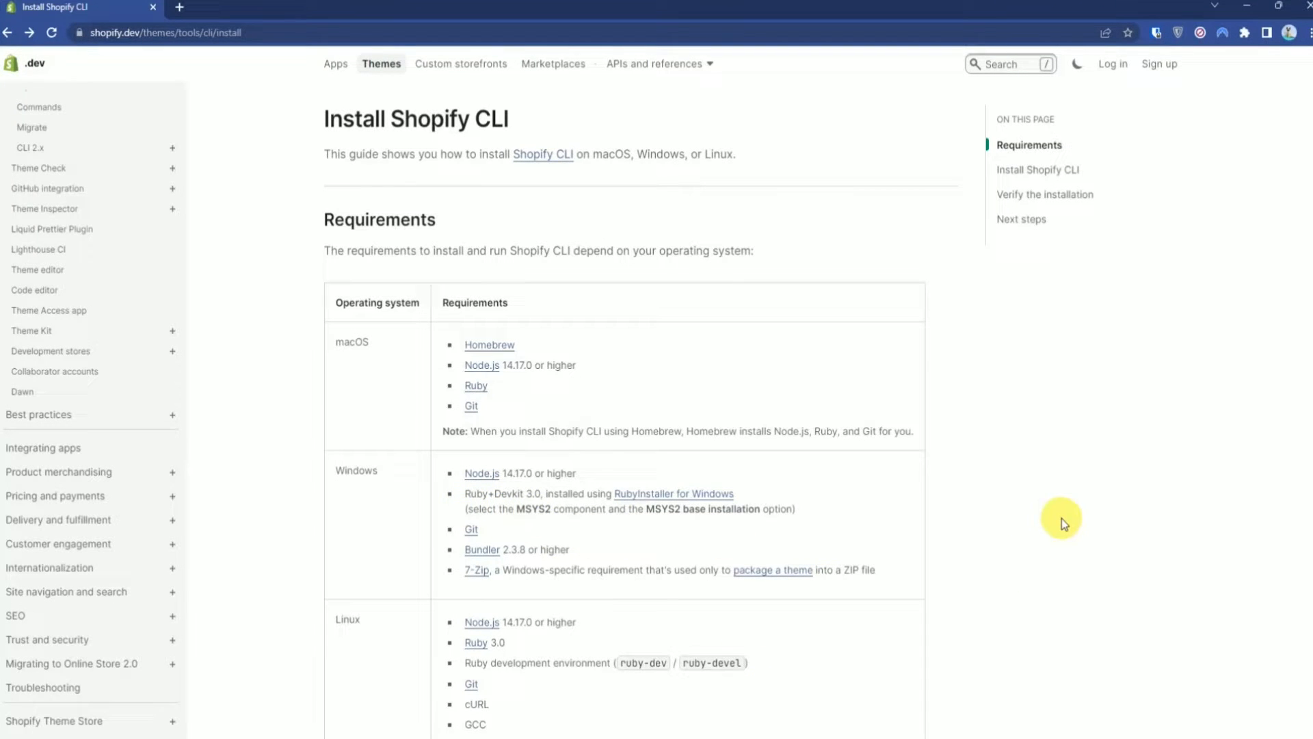
mouse_move(592, 465)
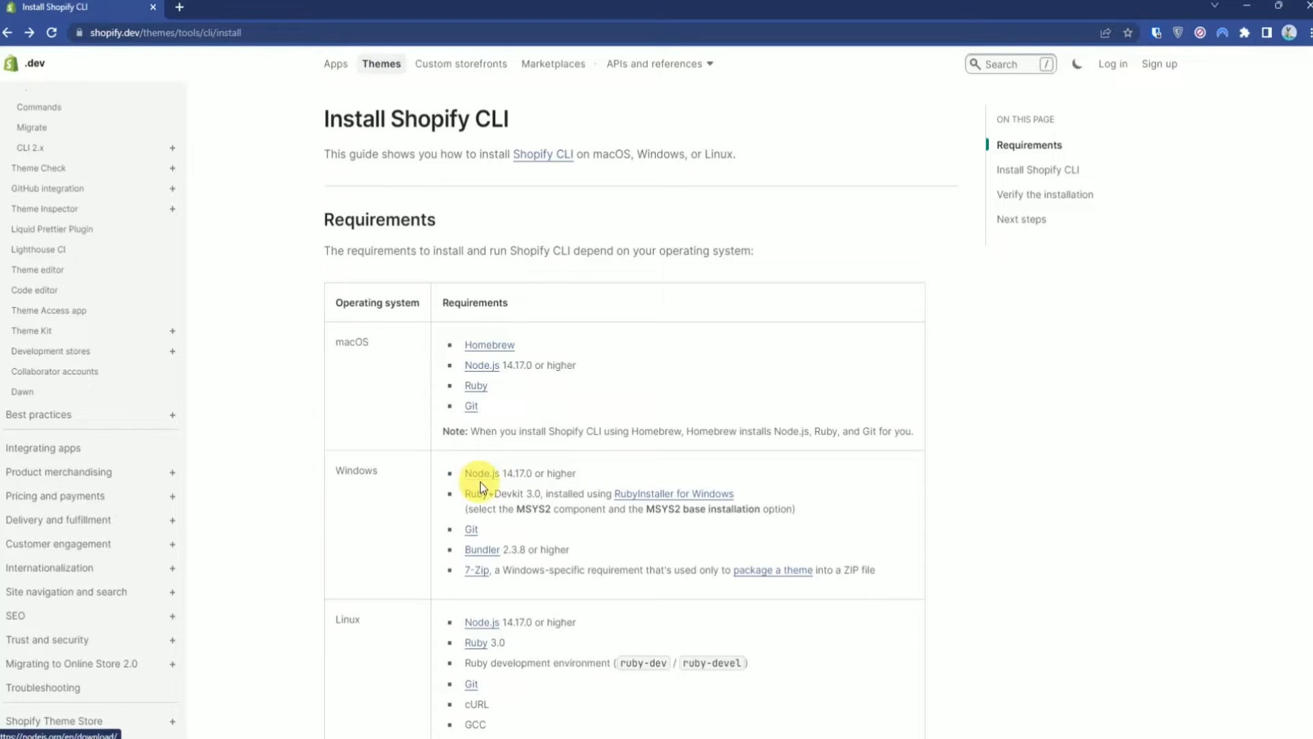
Follow the Node.js link under the guide's Windows requirements to its download page
click(478, 473)
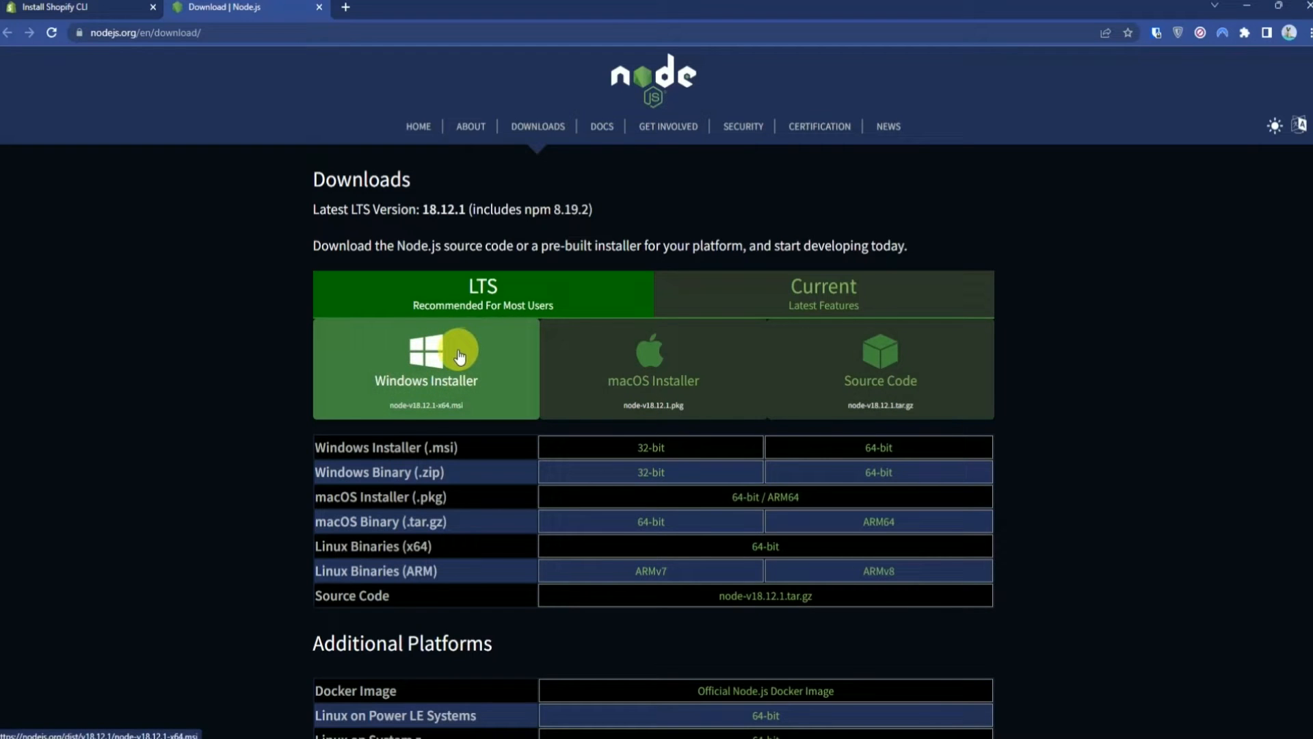
Download the node-v18.12.1-x64.msi Windows installer and launch it from the download bar
click(424, 352)
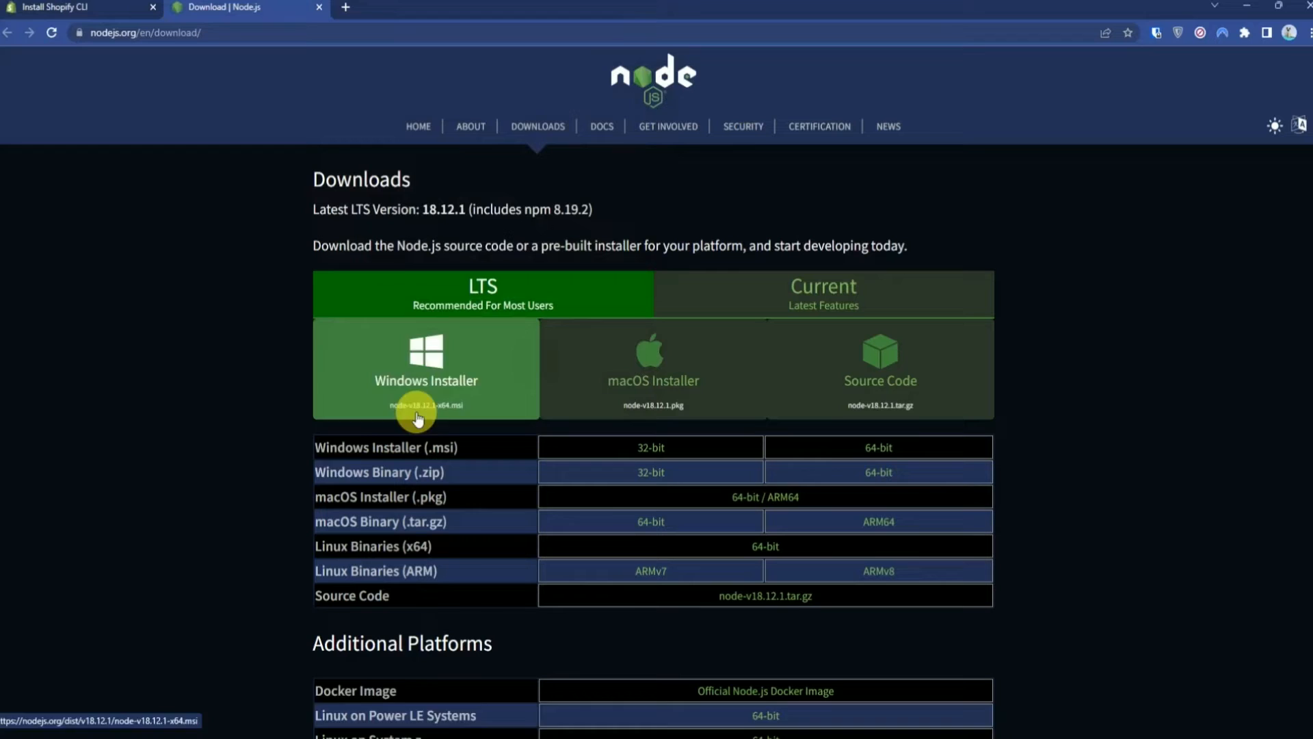
click(425, 368)
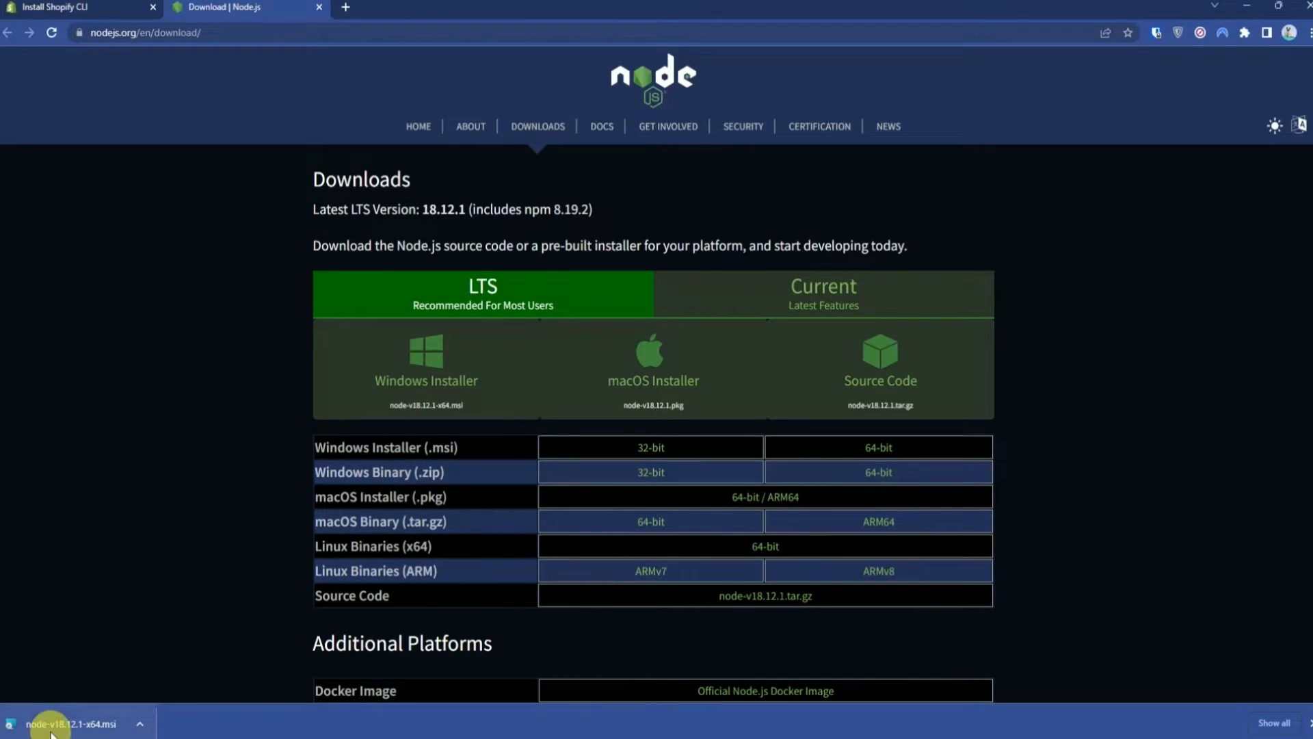
click(72, 723)
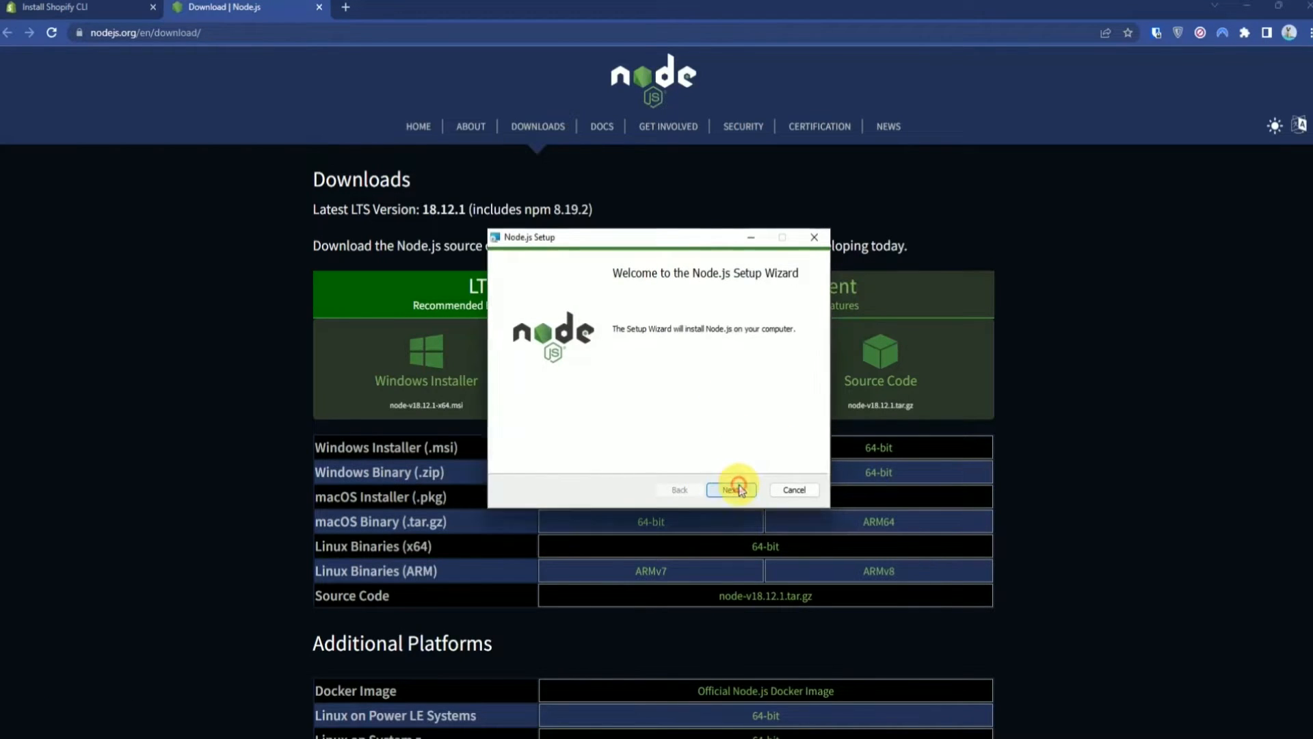
Accept the license, keep default features, install Node.js v18.12.1 and finish the wizard
click(731, 490)
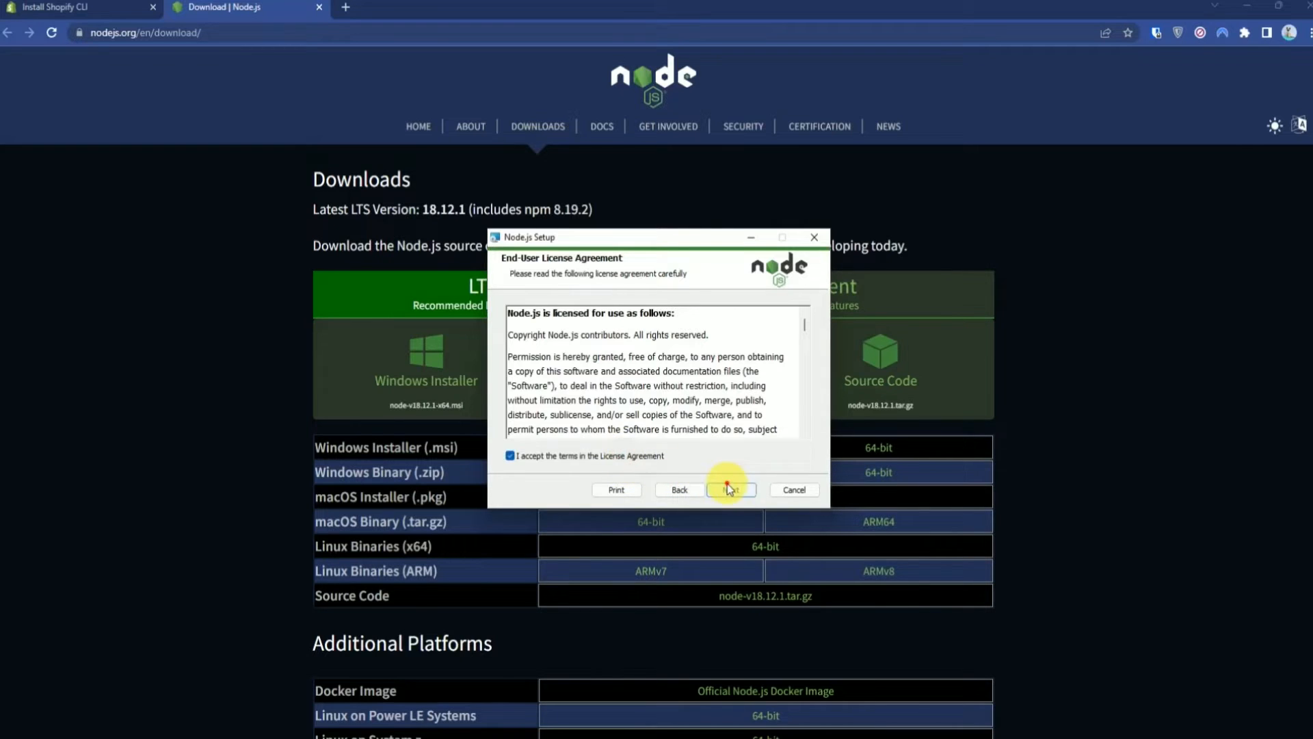
click(731, 489)
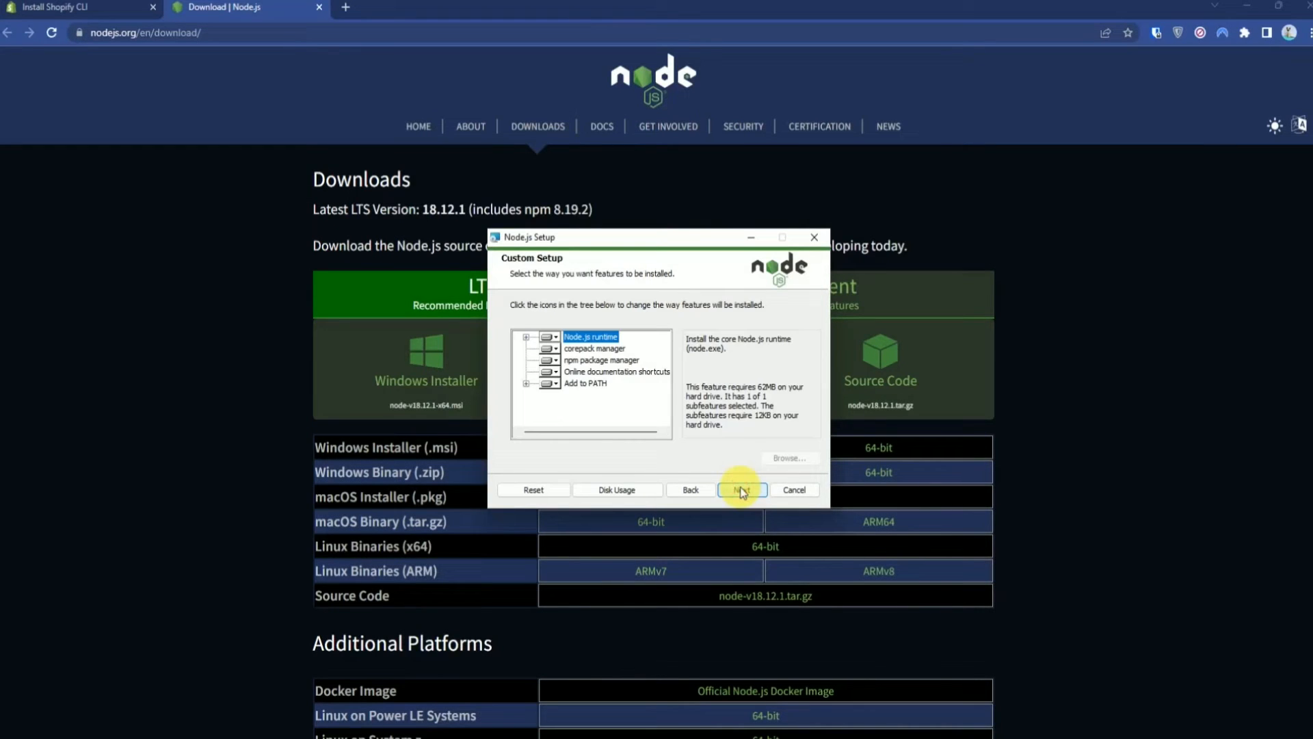
click(740, 489)
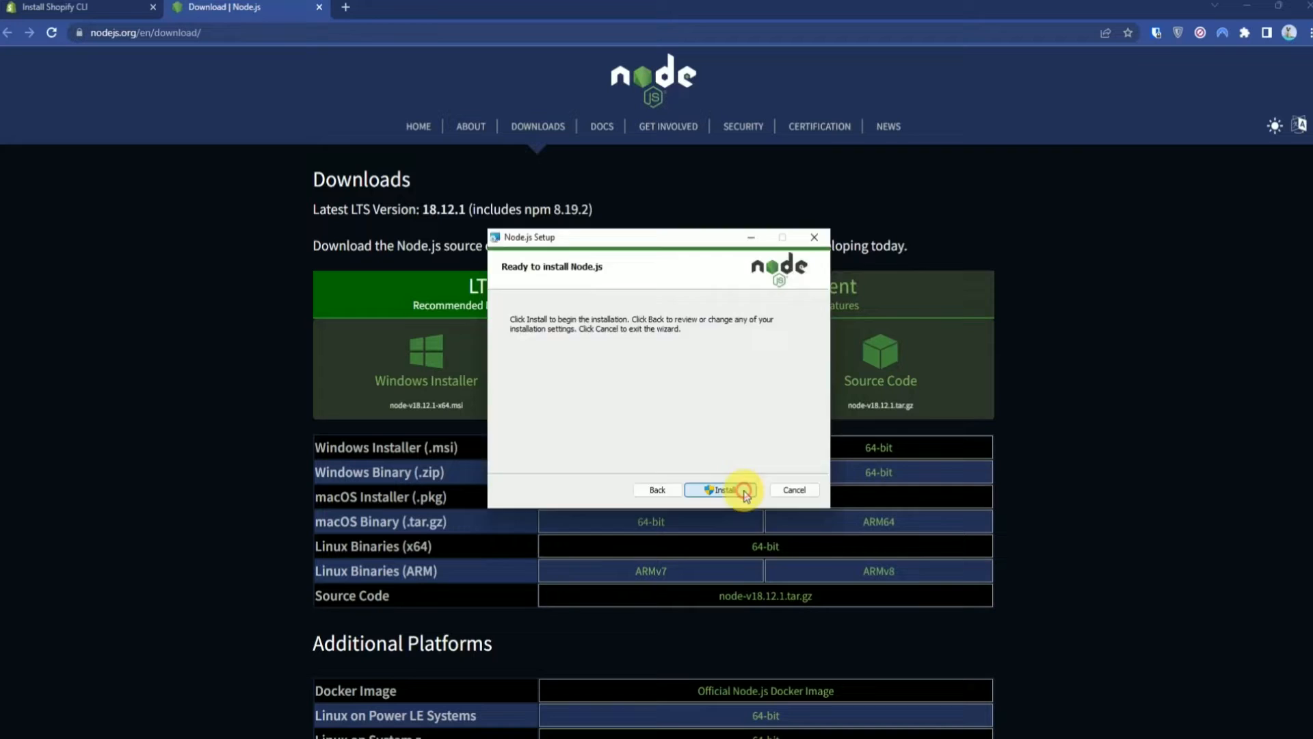
click(721, 490)
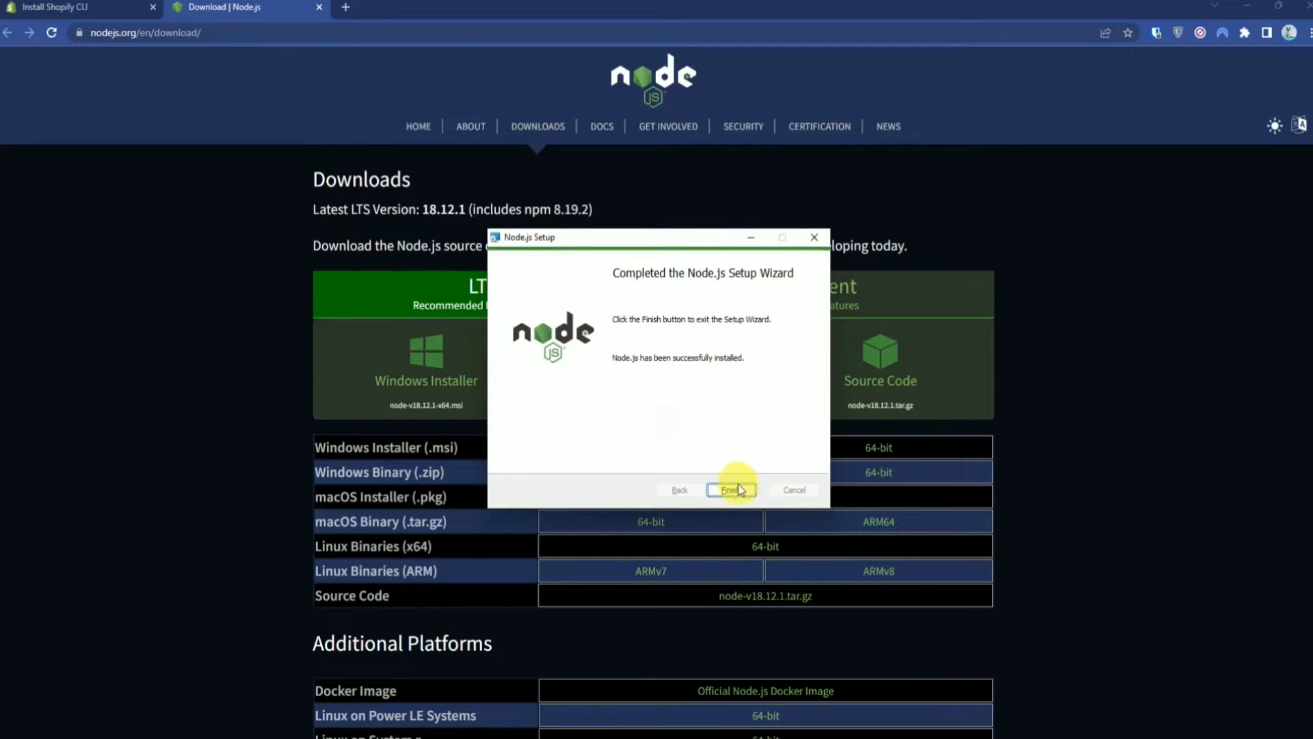
click(729, 489)
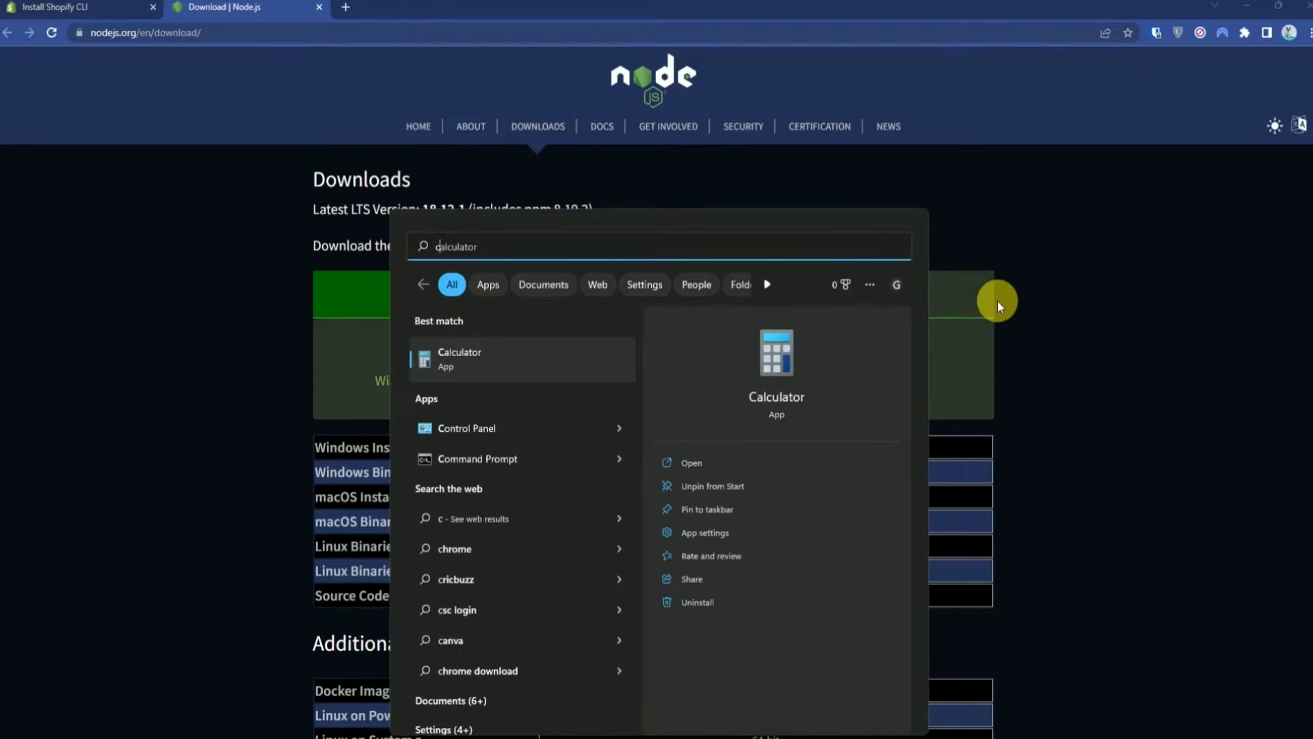
Run node -v in Command Prompt to confirm v18.12.1, then close the window
text(cmd)
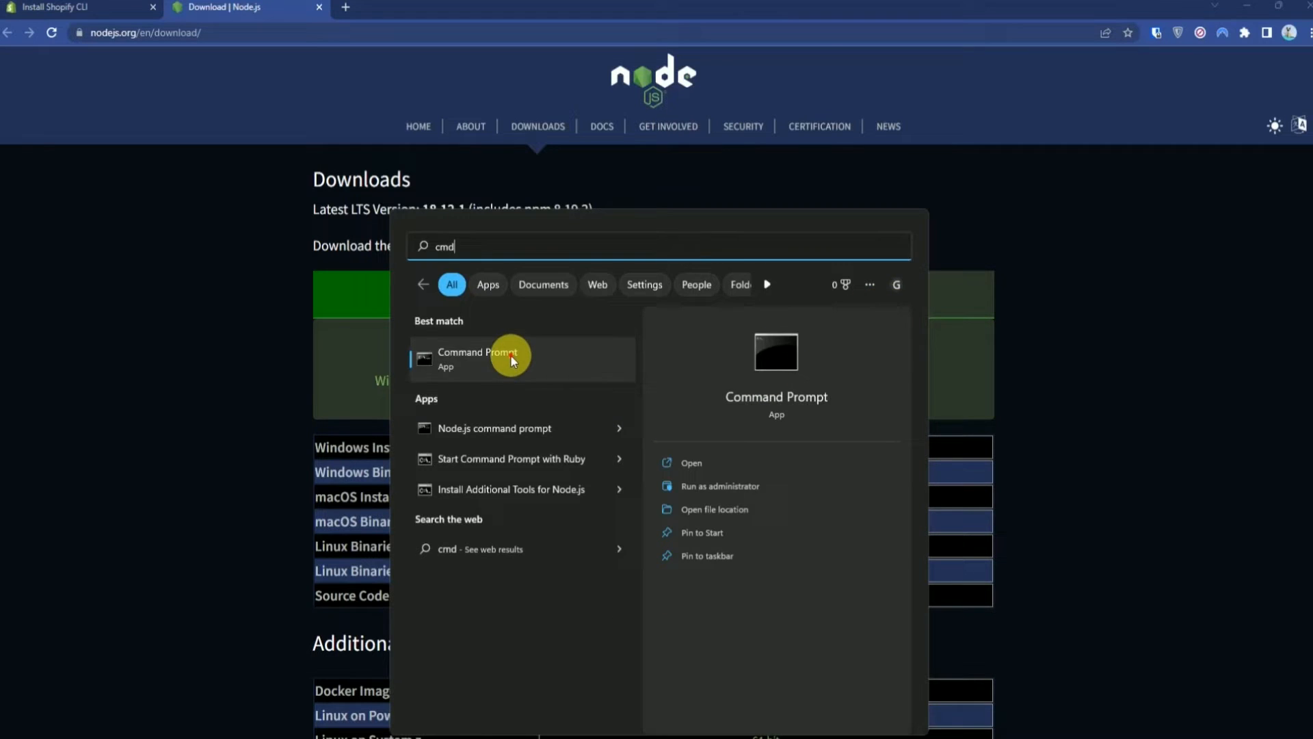
click(478, 357)
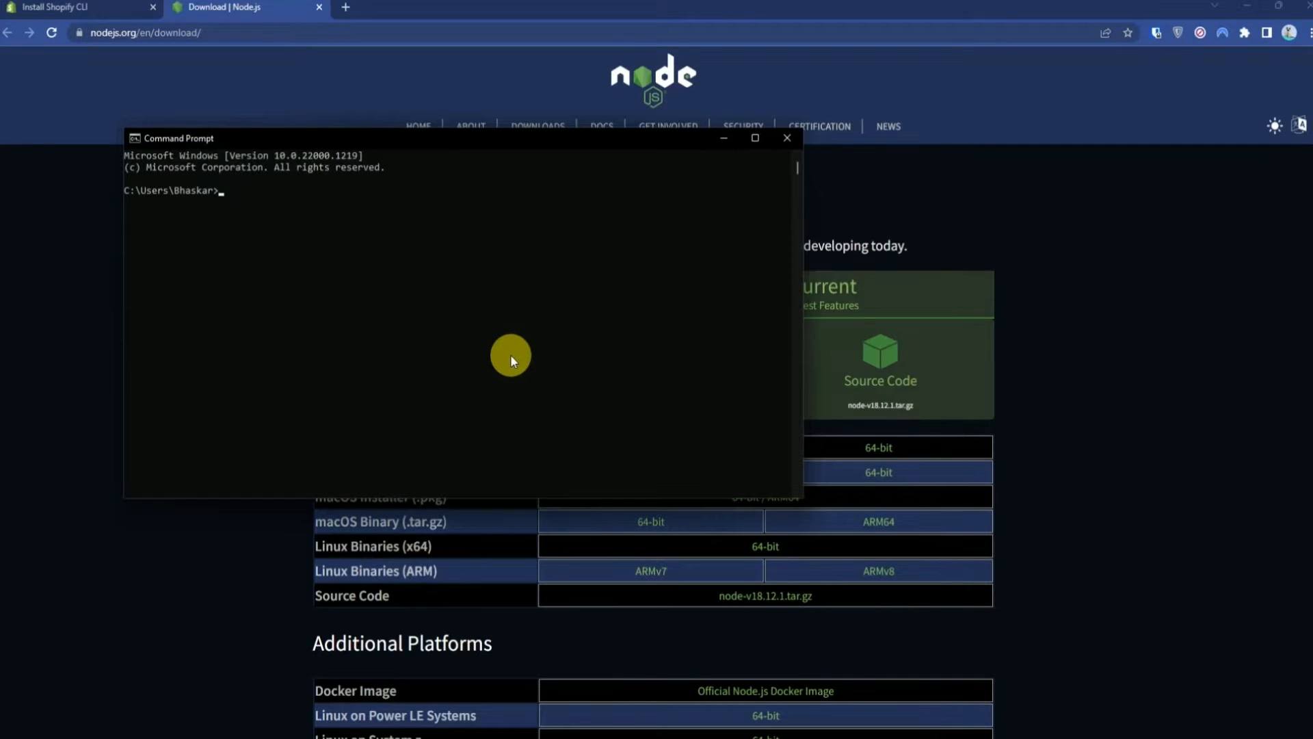
text(node -v)
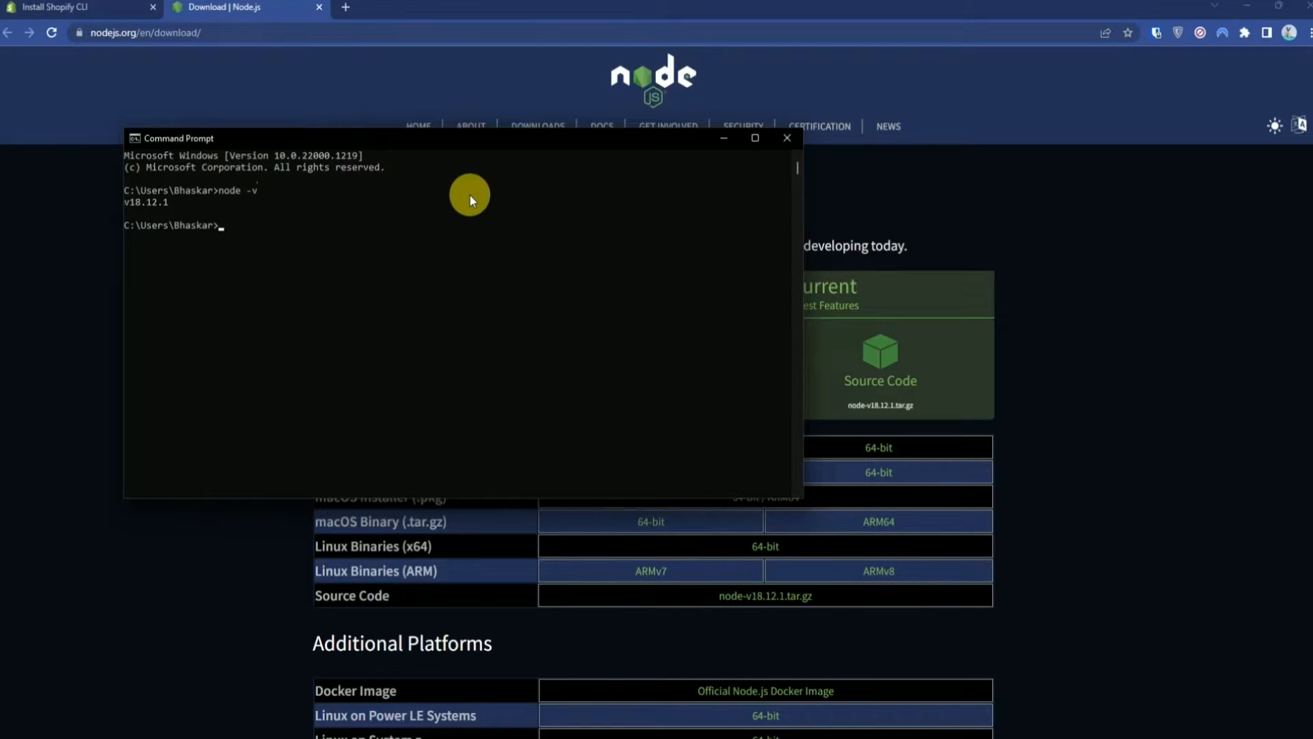
mouse_move(812, 150)
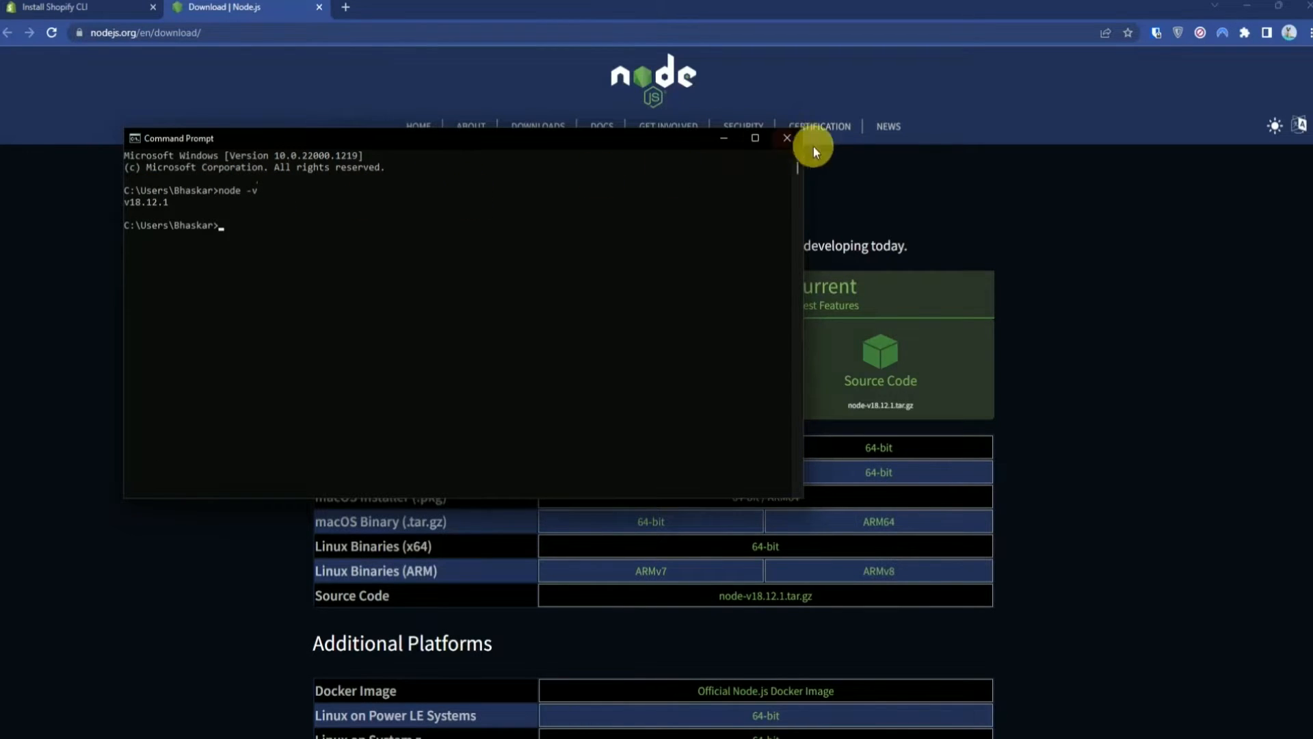
click(785, 137)
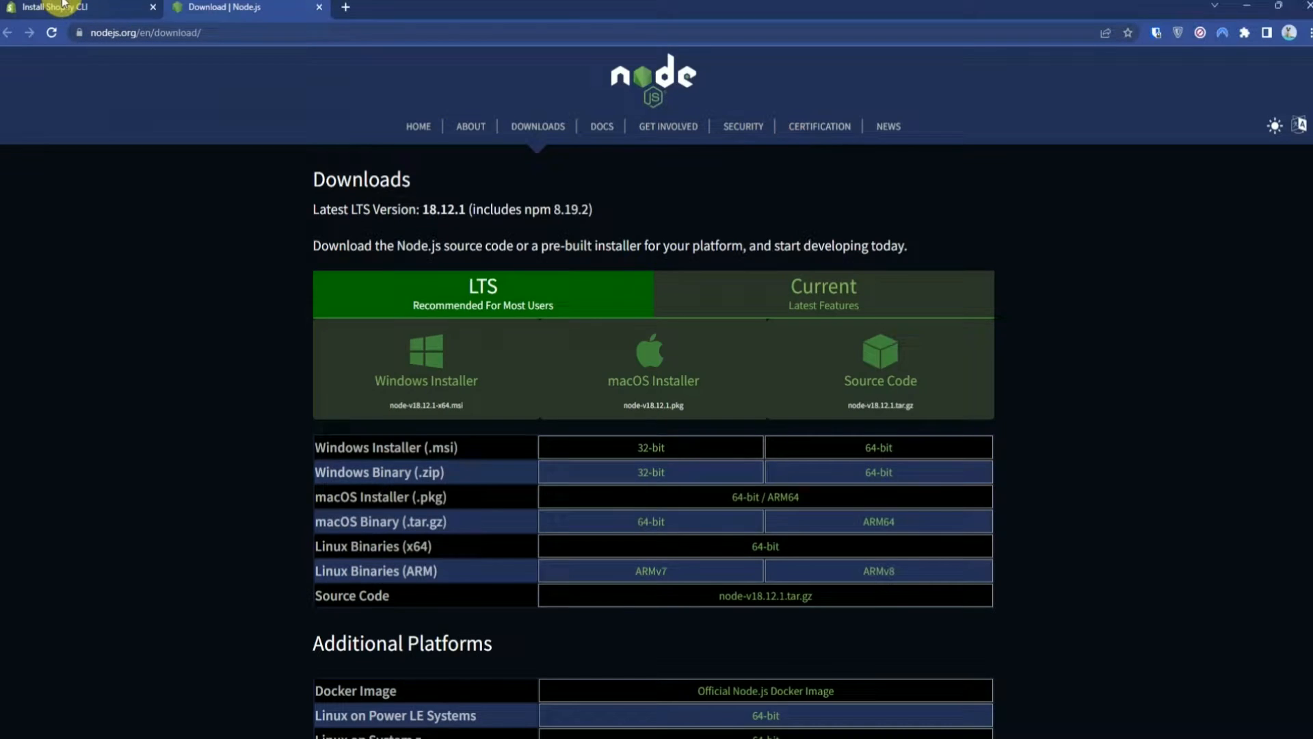
From the guide, download Ruby+Devkit 3.1.2-1 (x64) from RubyInstaller and save it to the Desktop
click(80, 6)
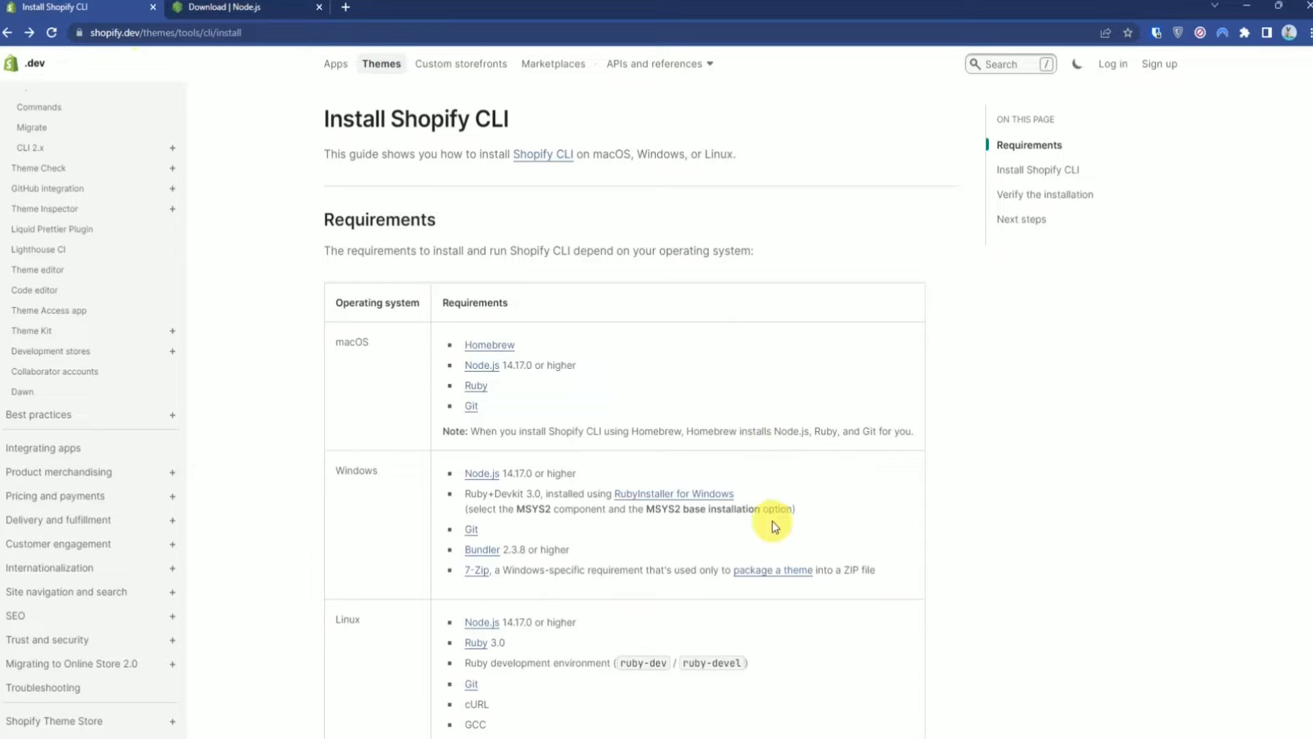
mouse_move(679, 498)
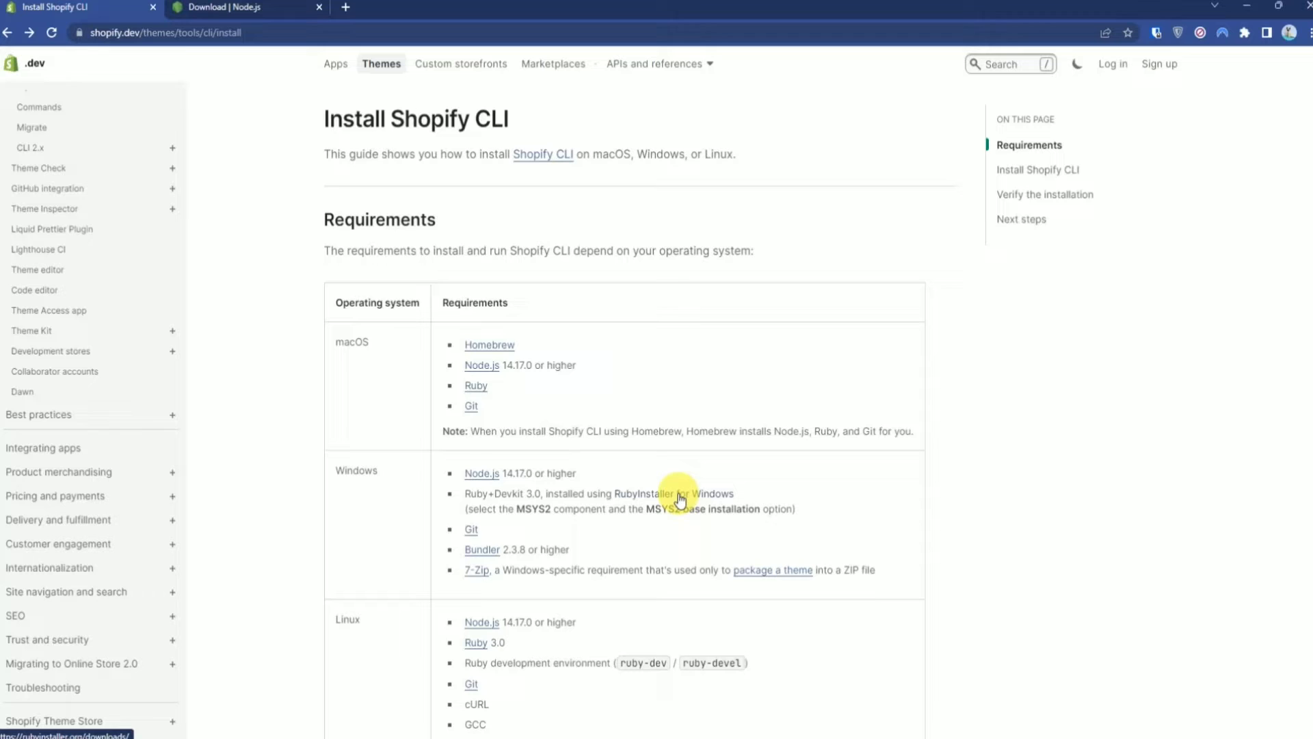
click(680, 494)
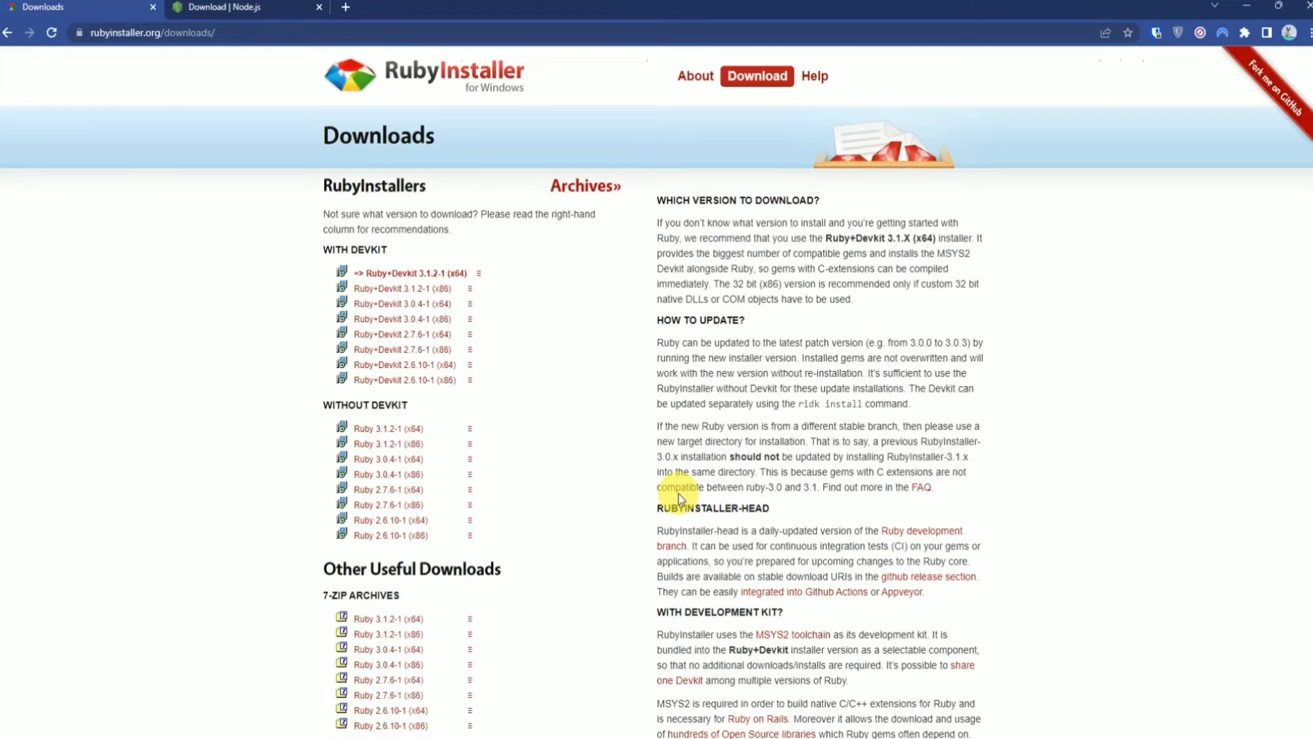
mouse_move(443, 277)
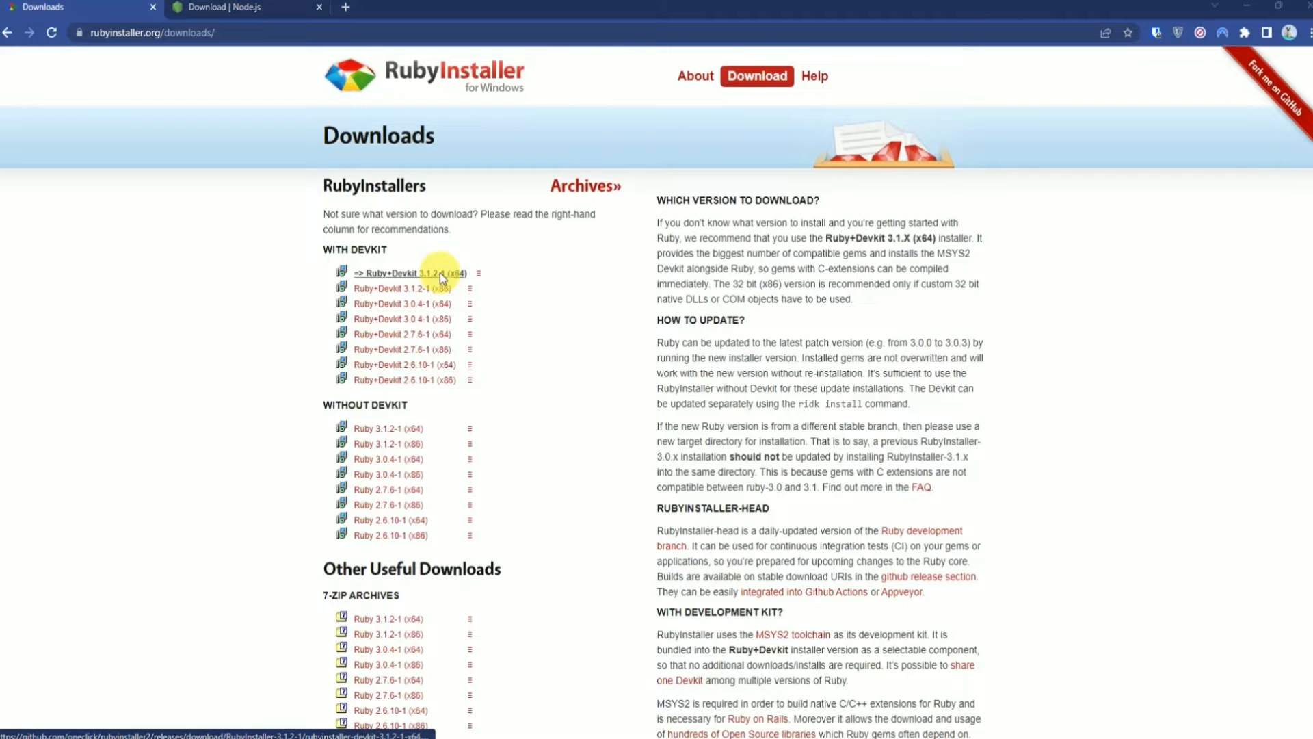
click(399, 273)
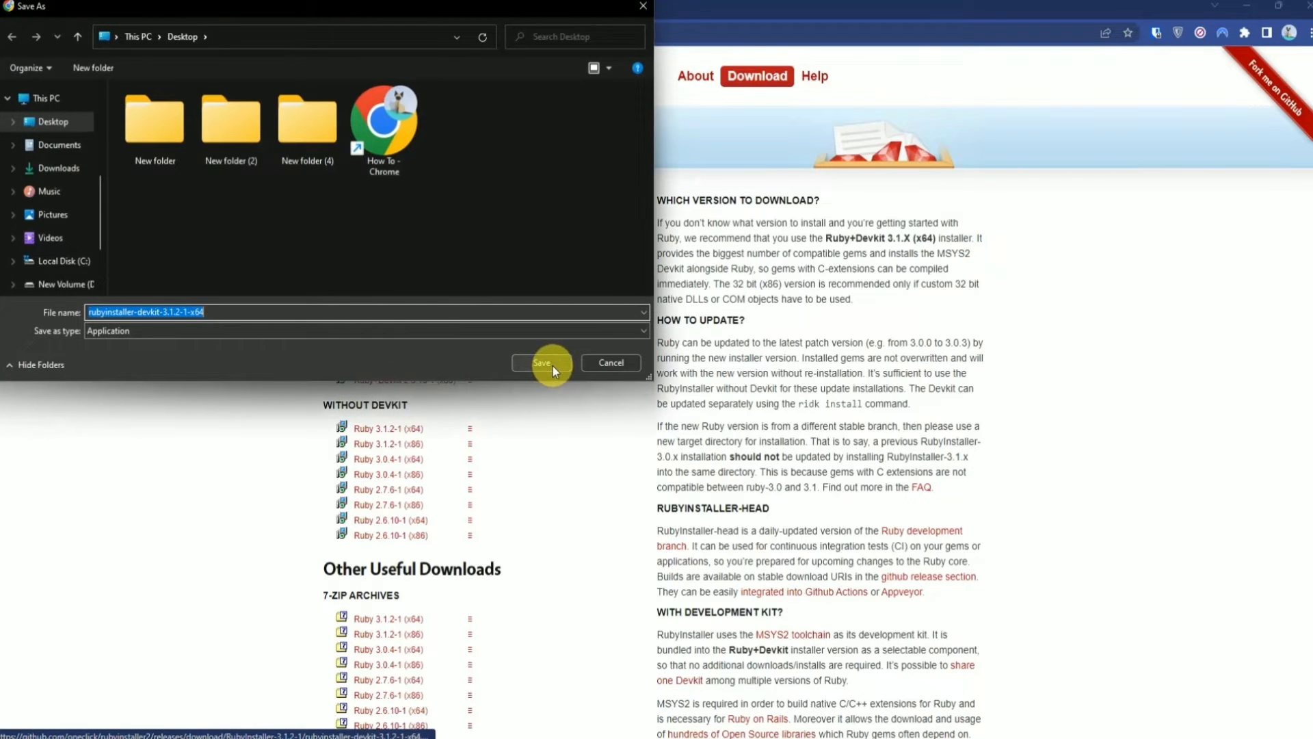
click(542, 362)
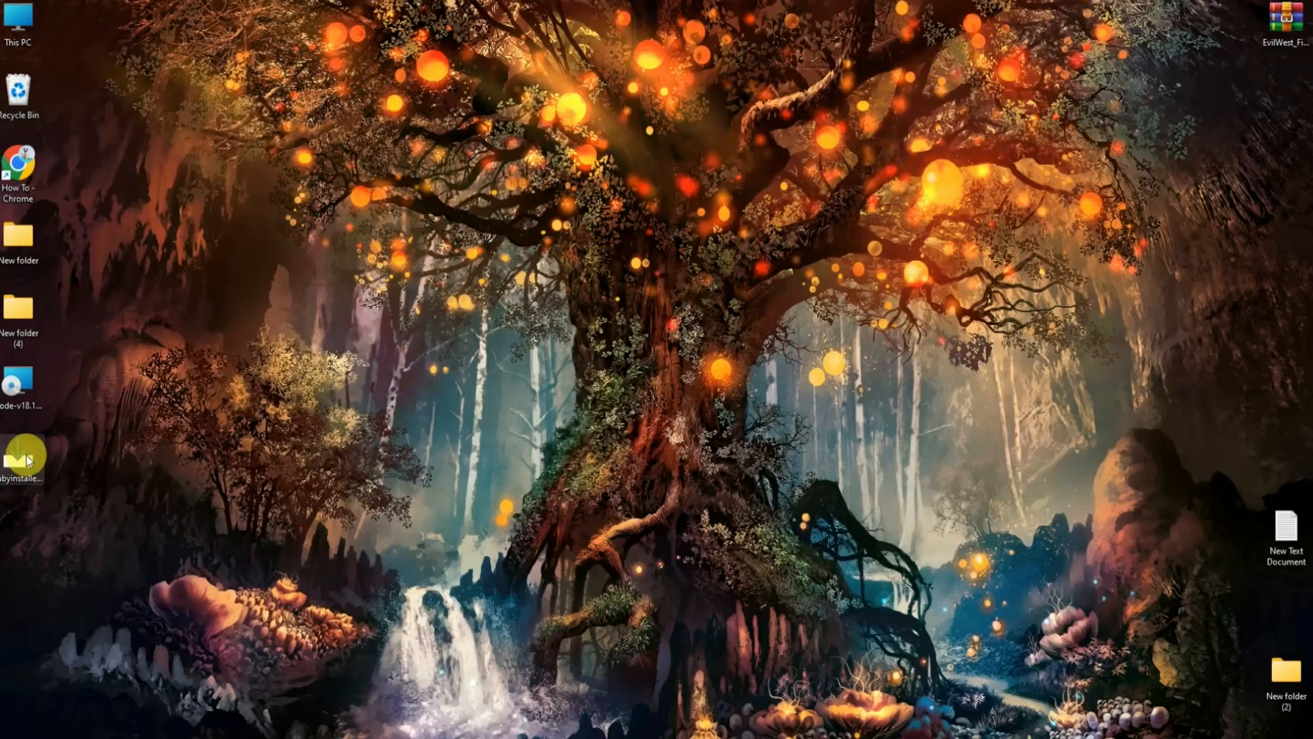
Run the Ruby installer with the MSYS2 development toolchain and finish, starting ridk install
right_click(19, 457)
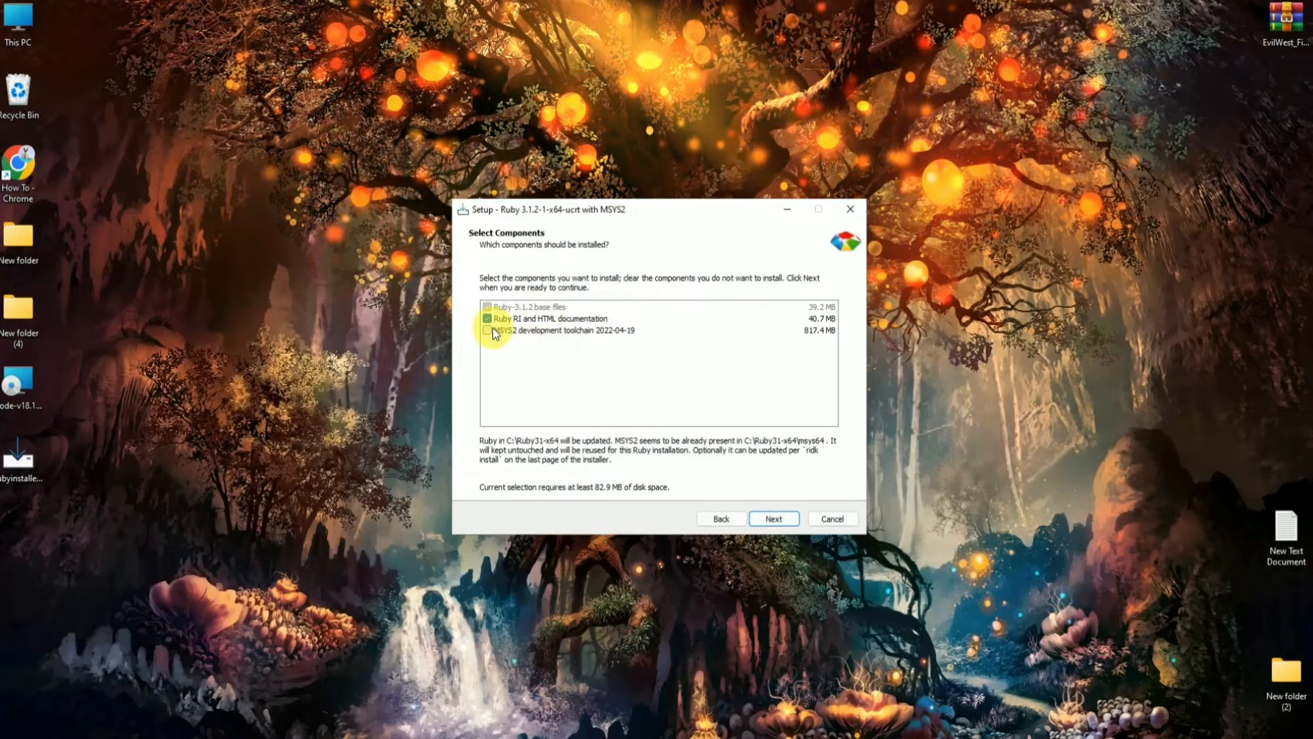
click(772, 518)
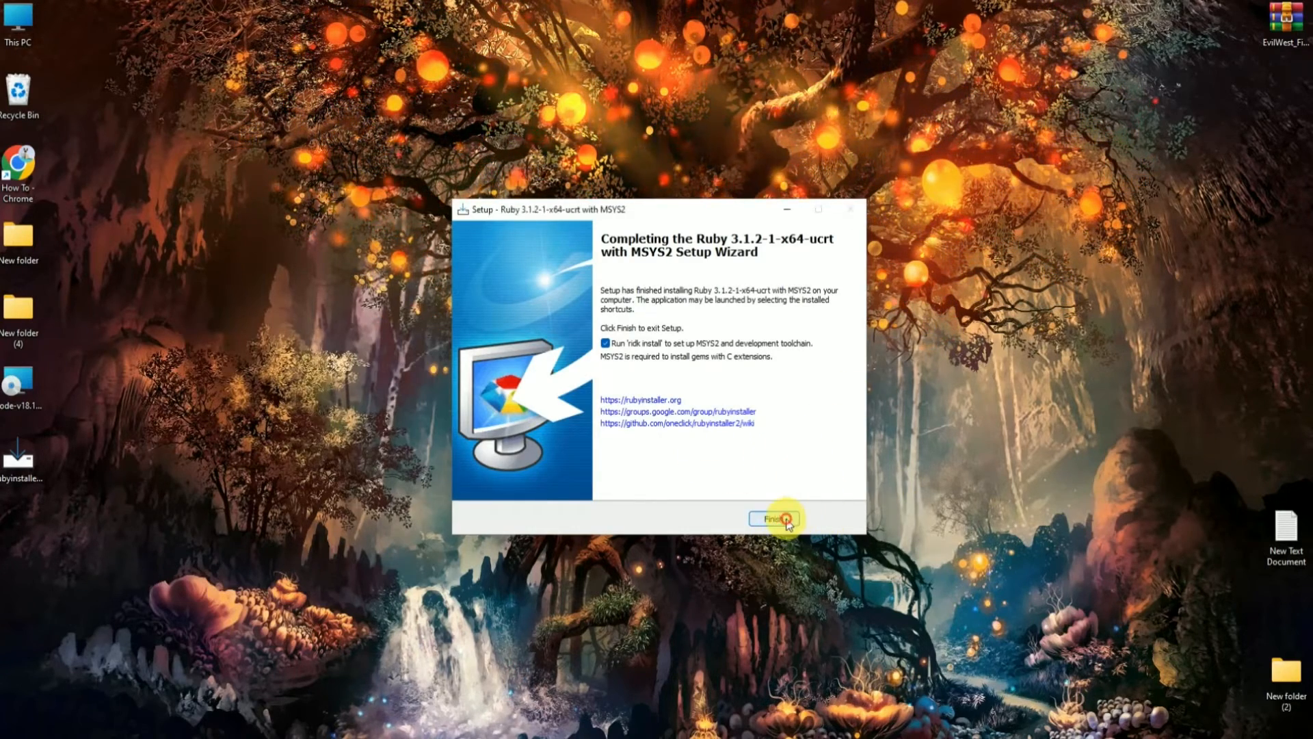
click(770, 517)
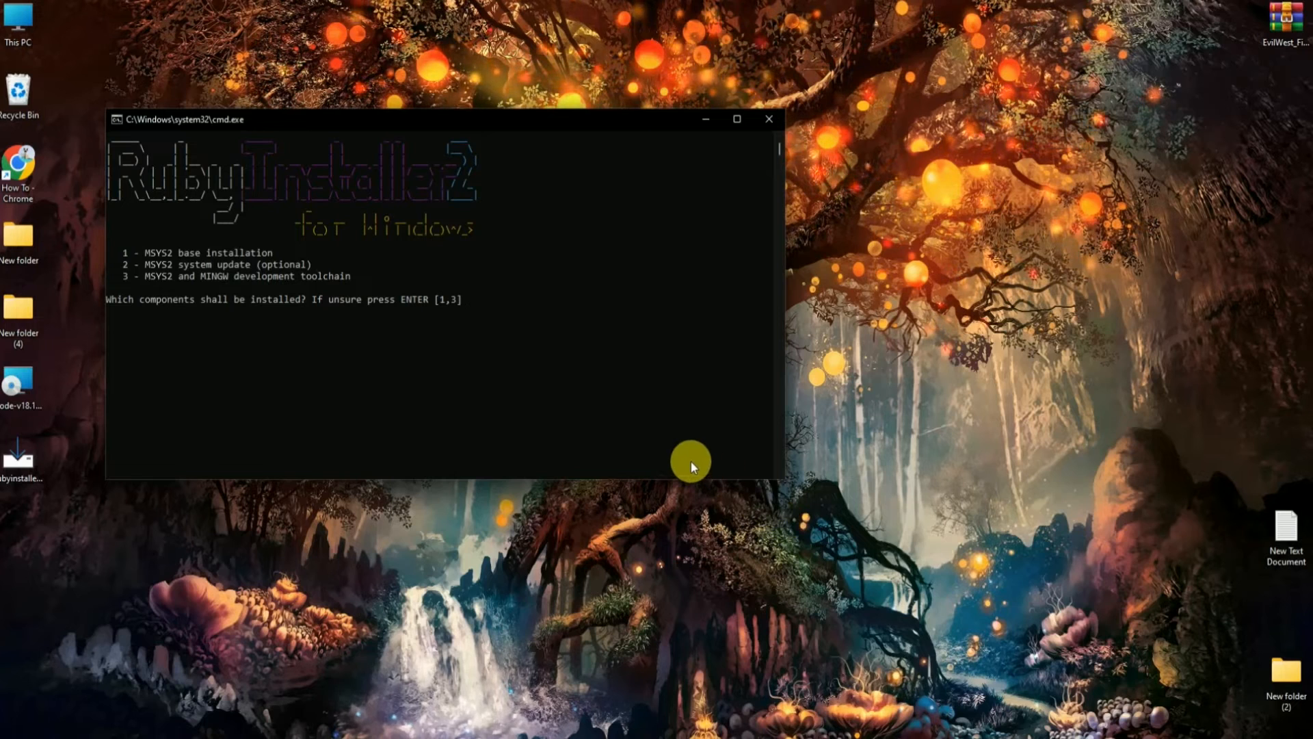
mouse_move(687, 460)
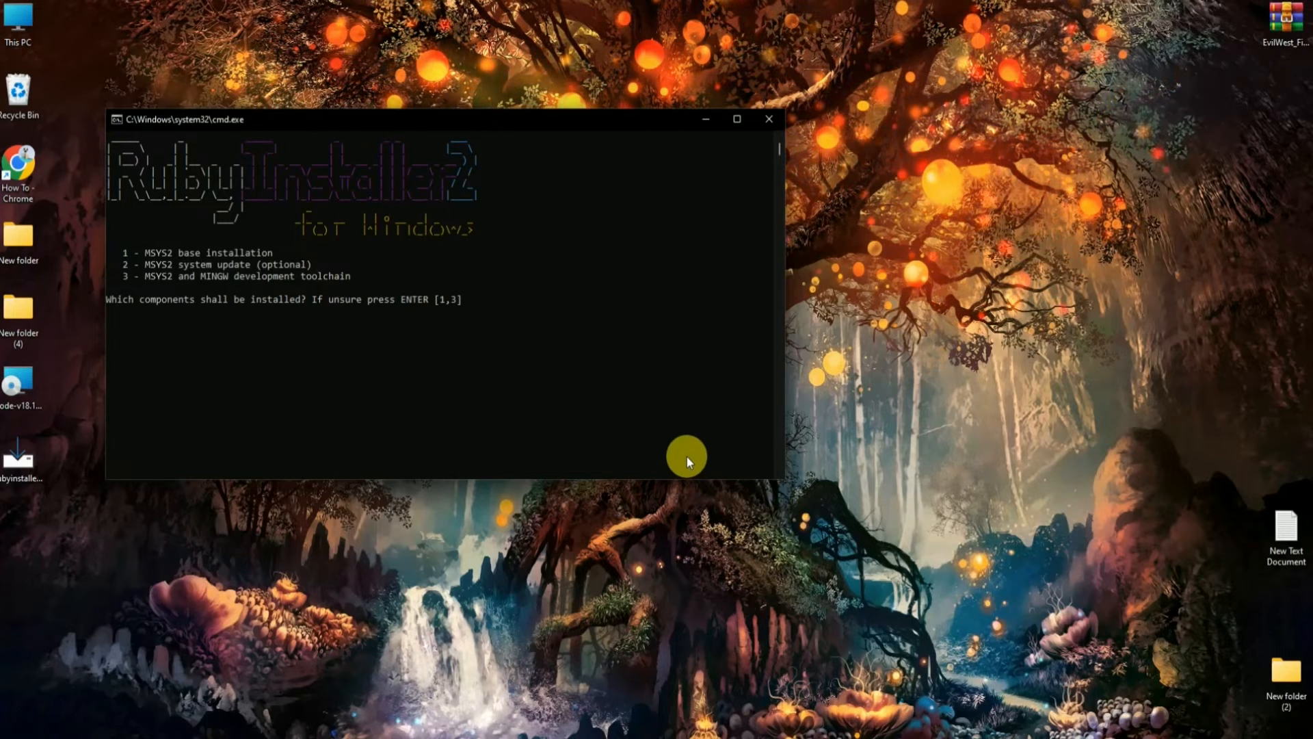
Accept the default [1,3] MSYS2 components in the ridk console and close it afterwards
key(enter)
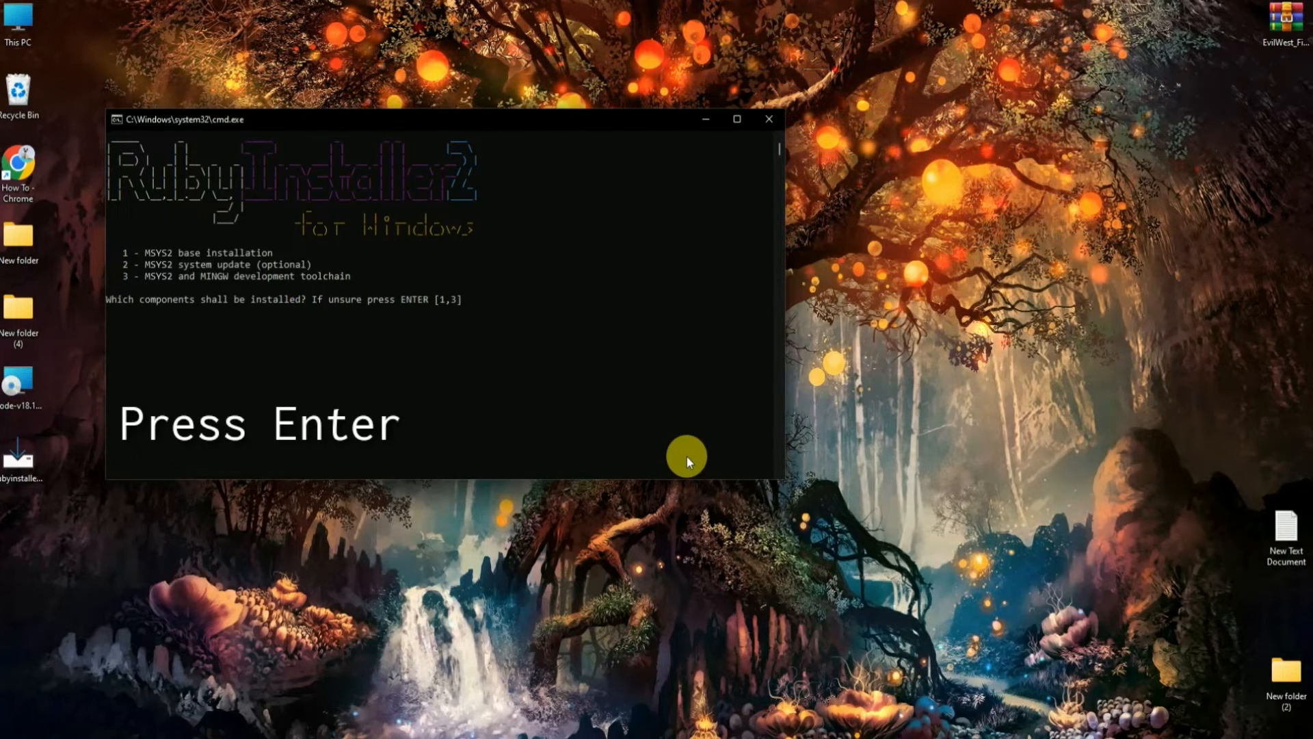
key(enter)
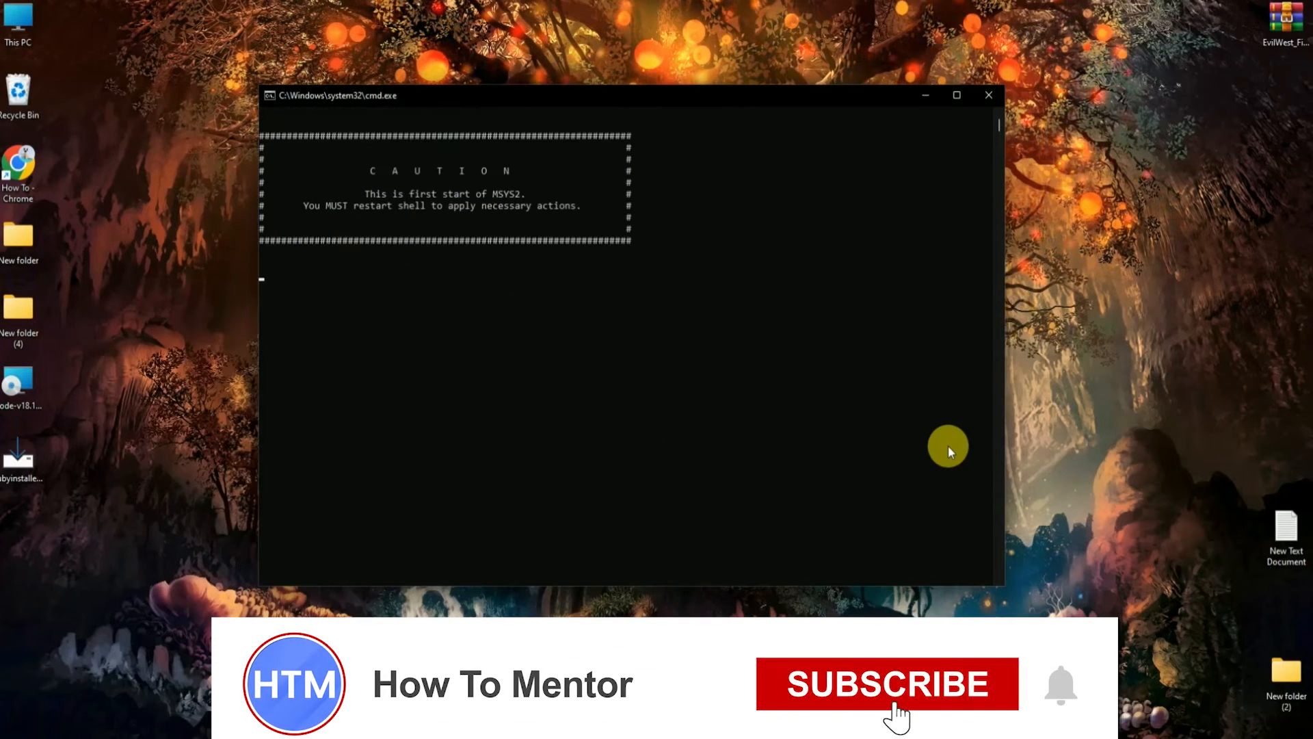
click(887, 684)
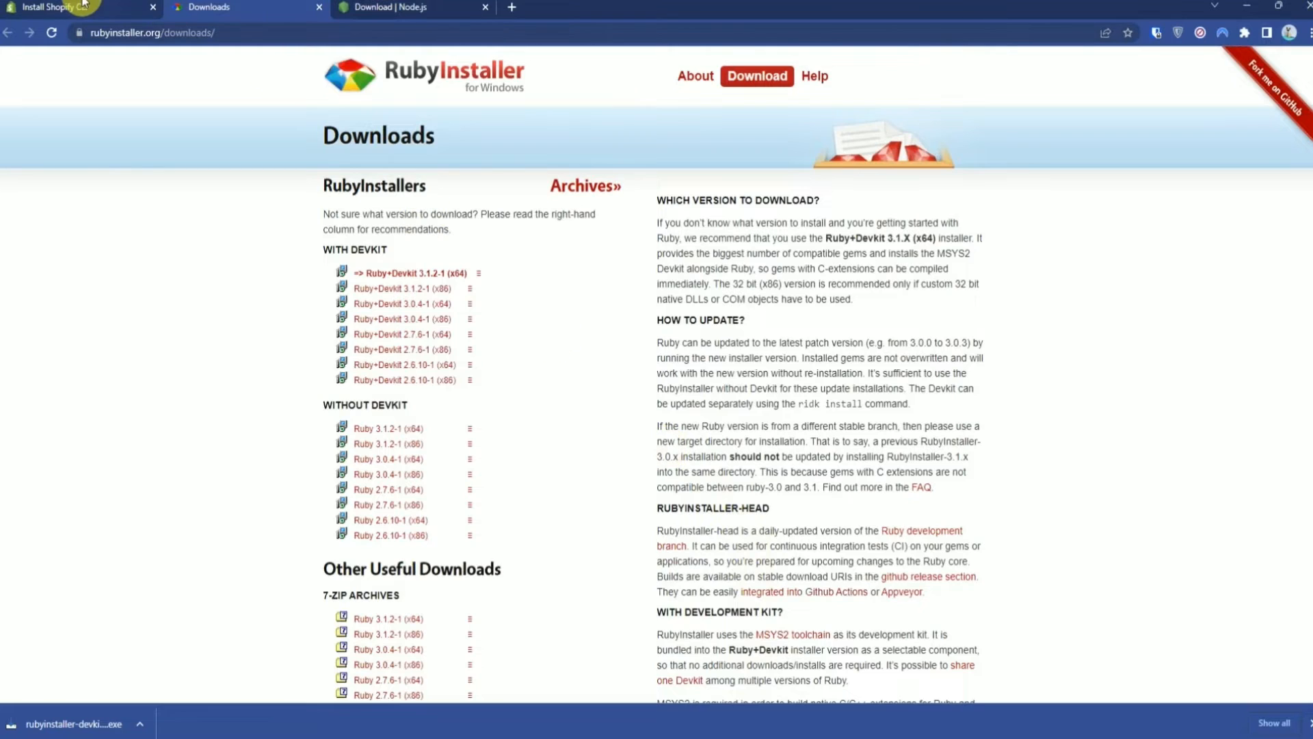
Return to the Install Shopify CLI guide and scroll to the Windows and Linux npm command
click(75, 7)
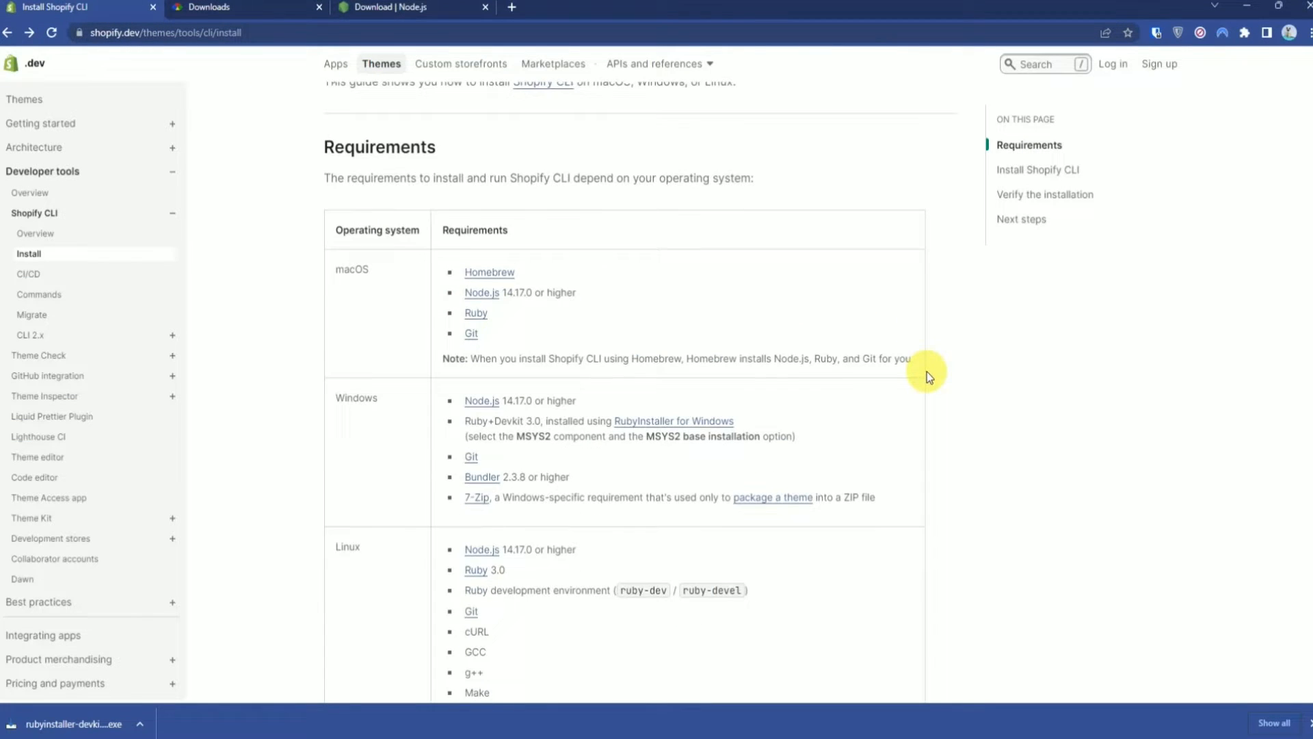
scroll(down, 3)
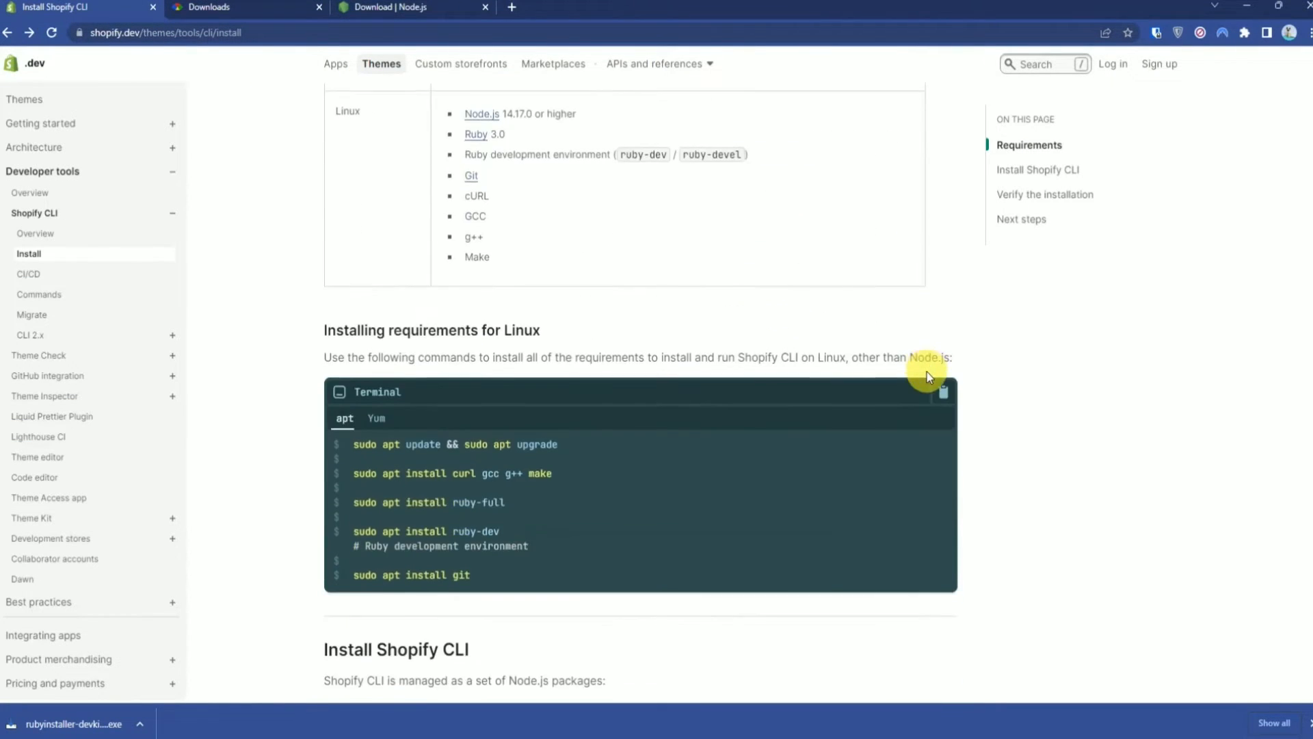
scroll(down, 3)
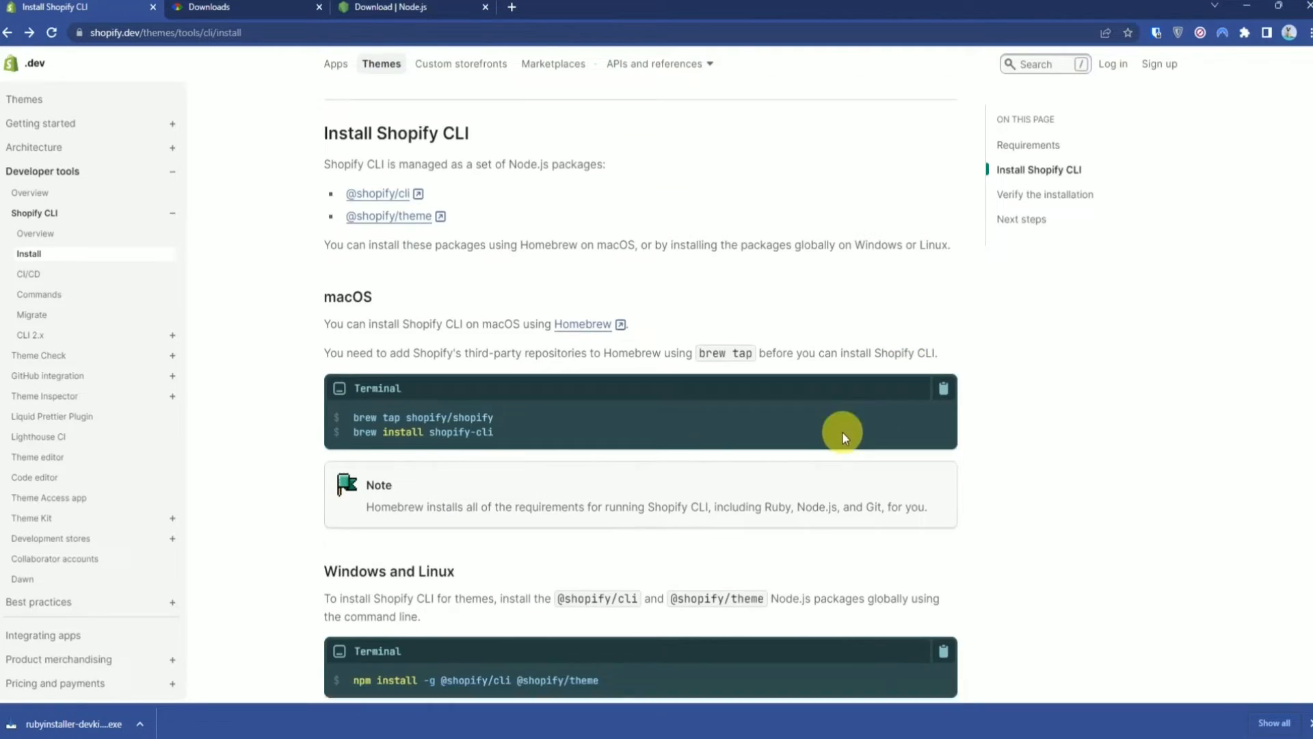
scroll(down, 3)
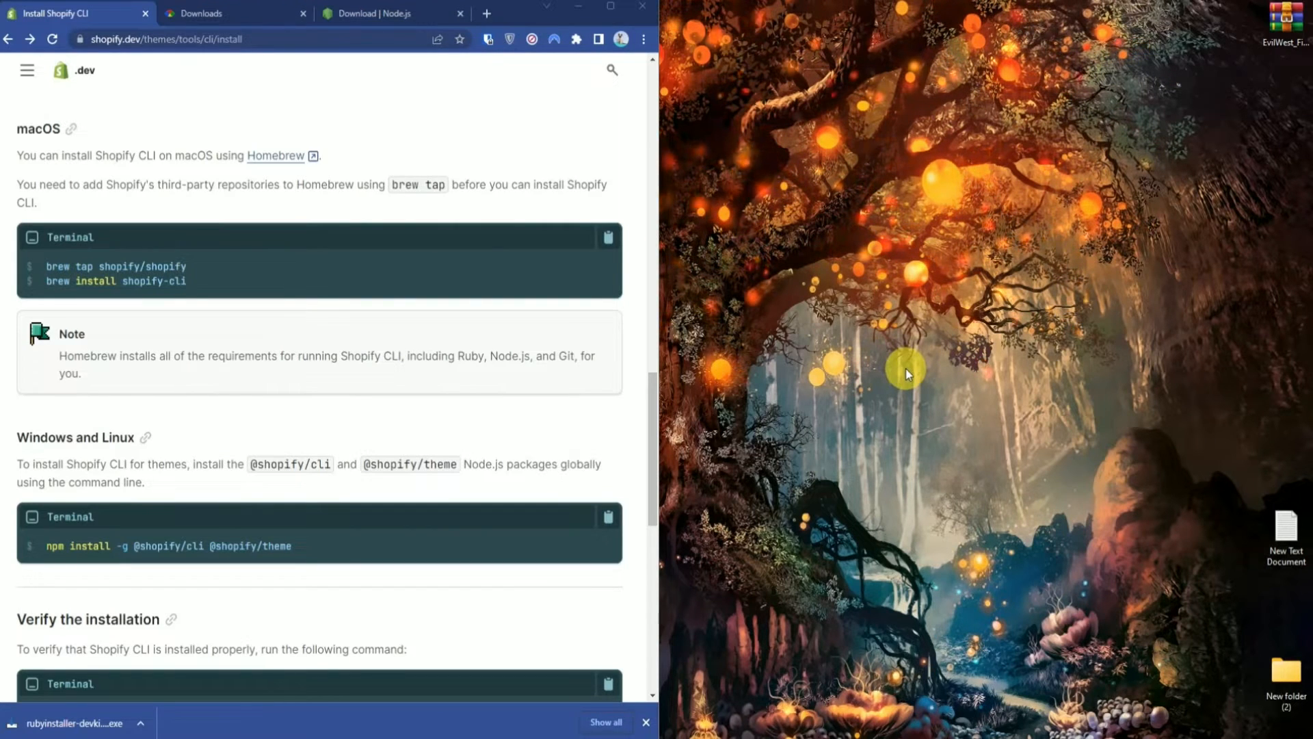
Use the desktop context menu to start a PowerShell session at the Desktop
right_click(905, 373)
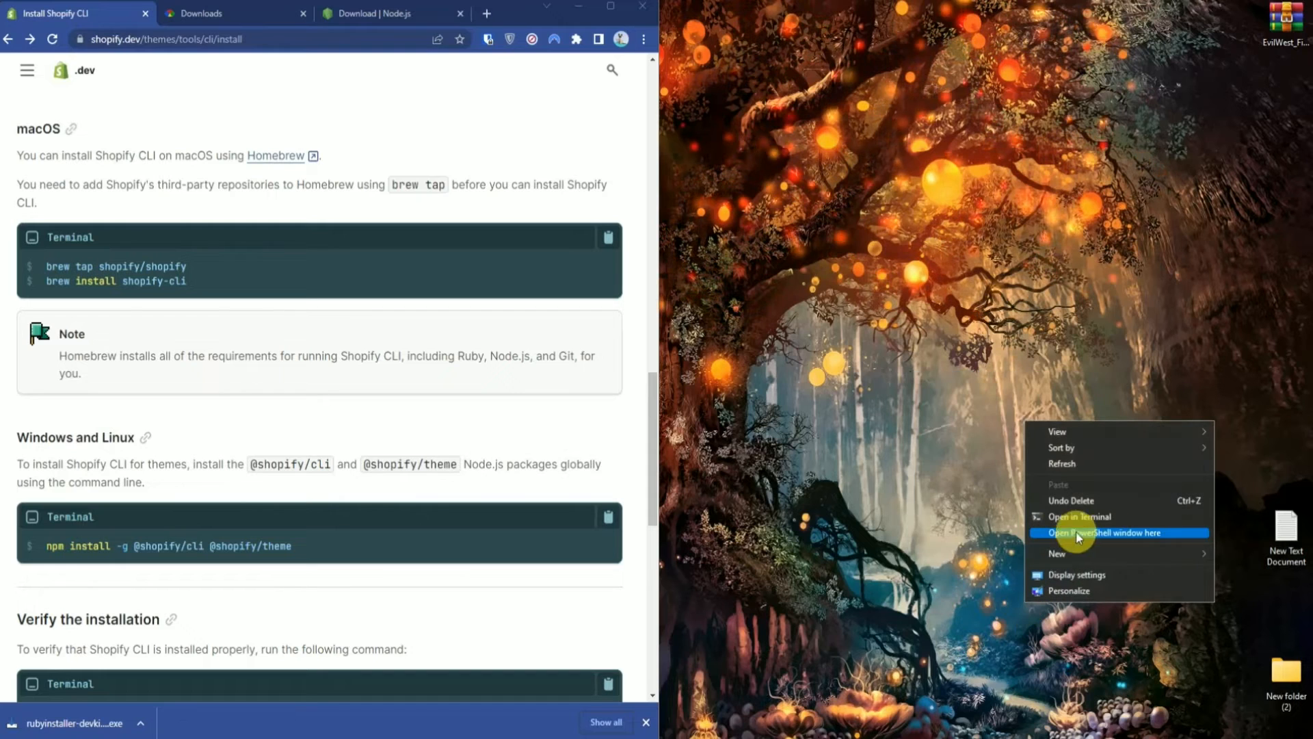
click(1097, 532)
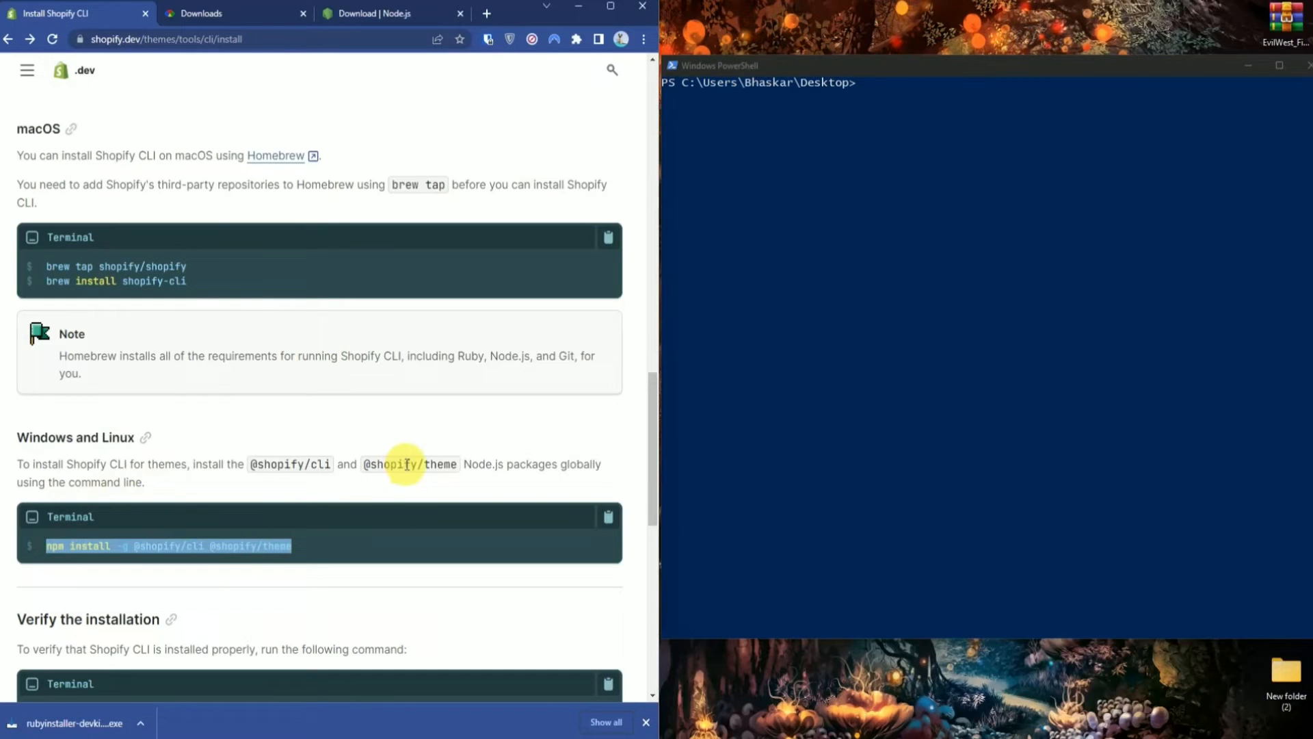
mouse_move(886, 97)
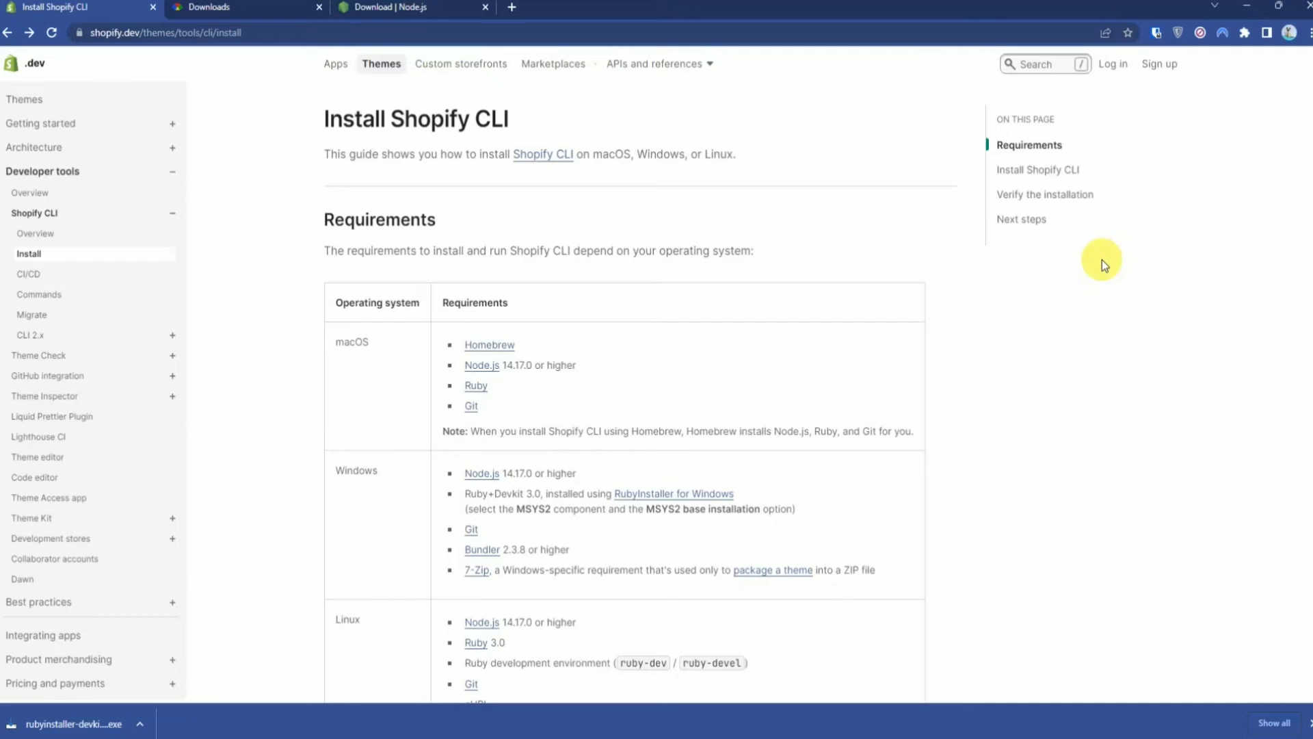
Search cmd from Start to launch a fresh Command Prompt window
scroll(down, 3)
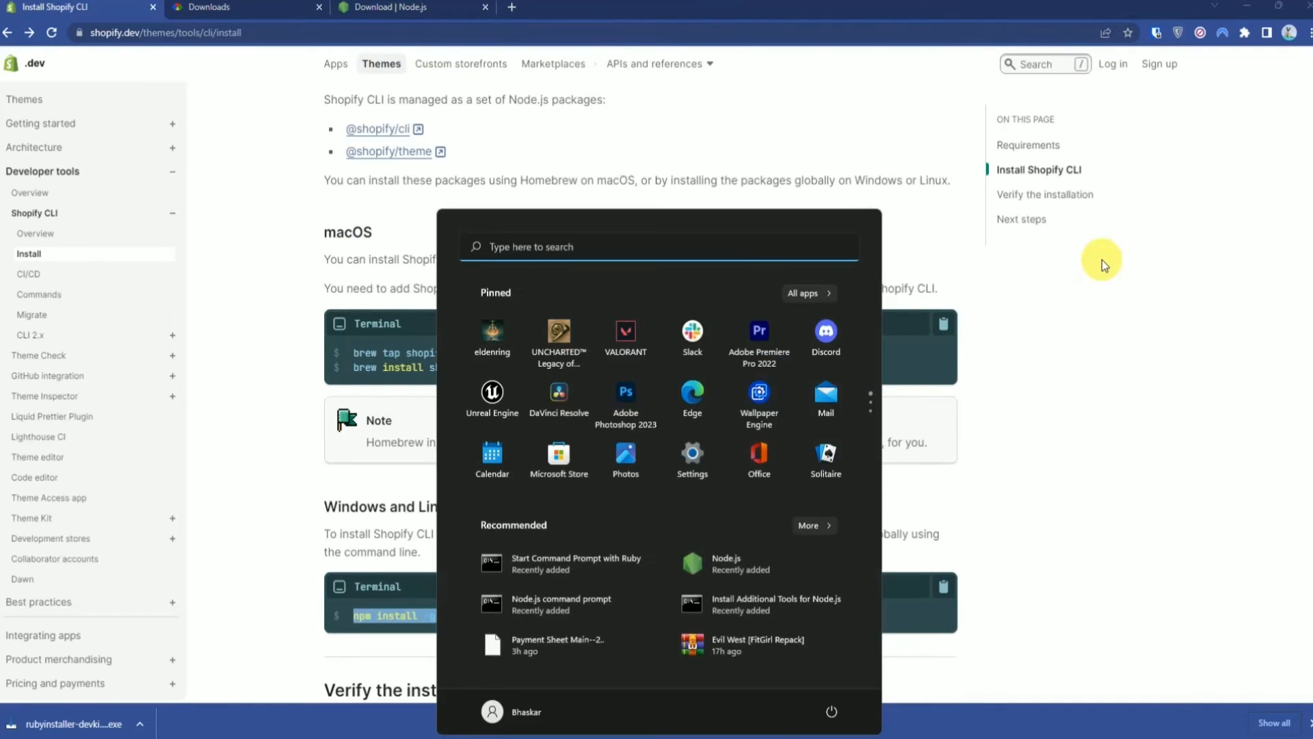
text(cmd)
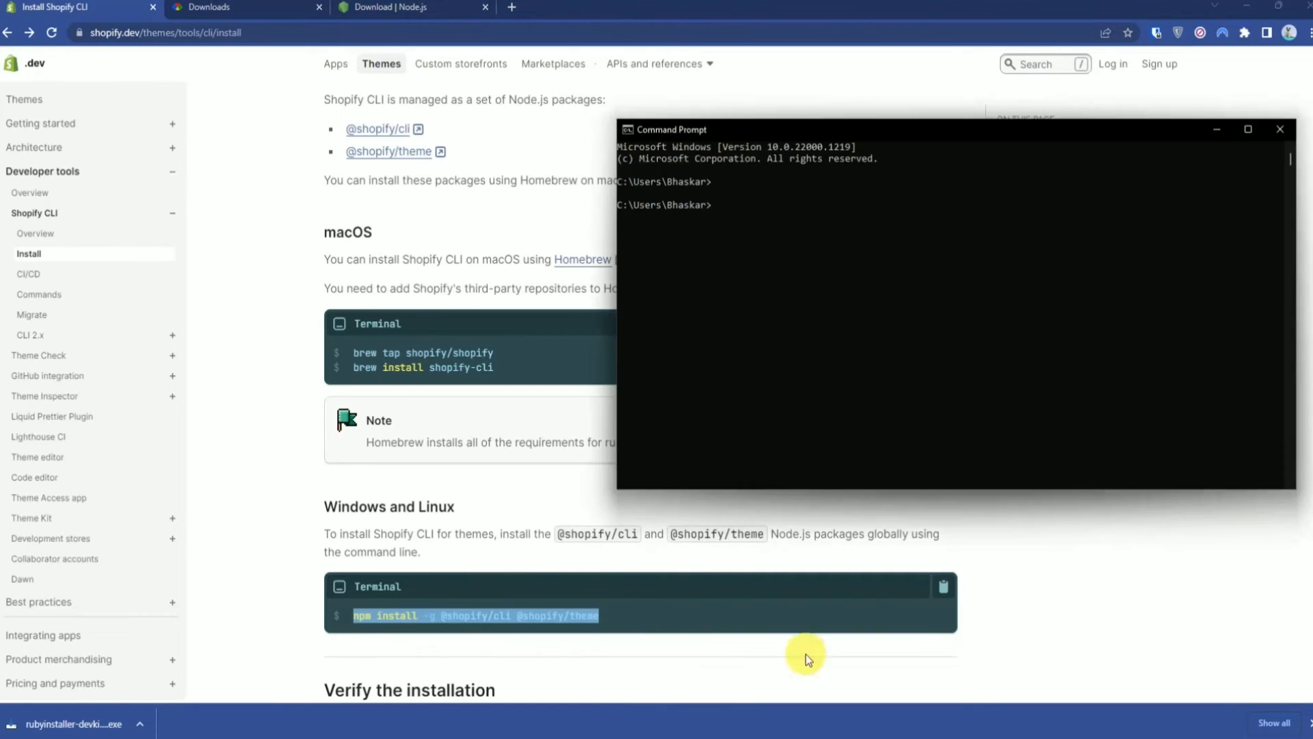
text(npm install -g @shopify/cli @shopify/theme)
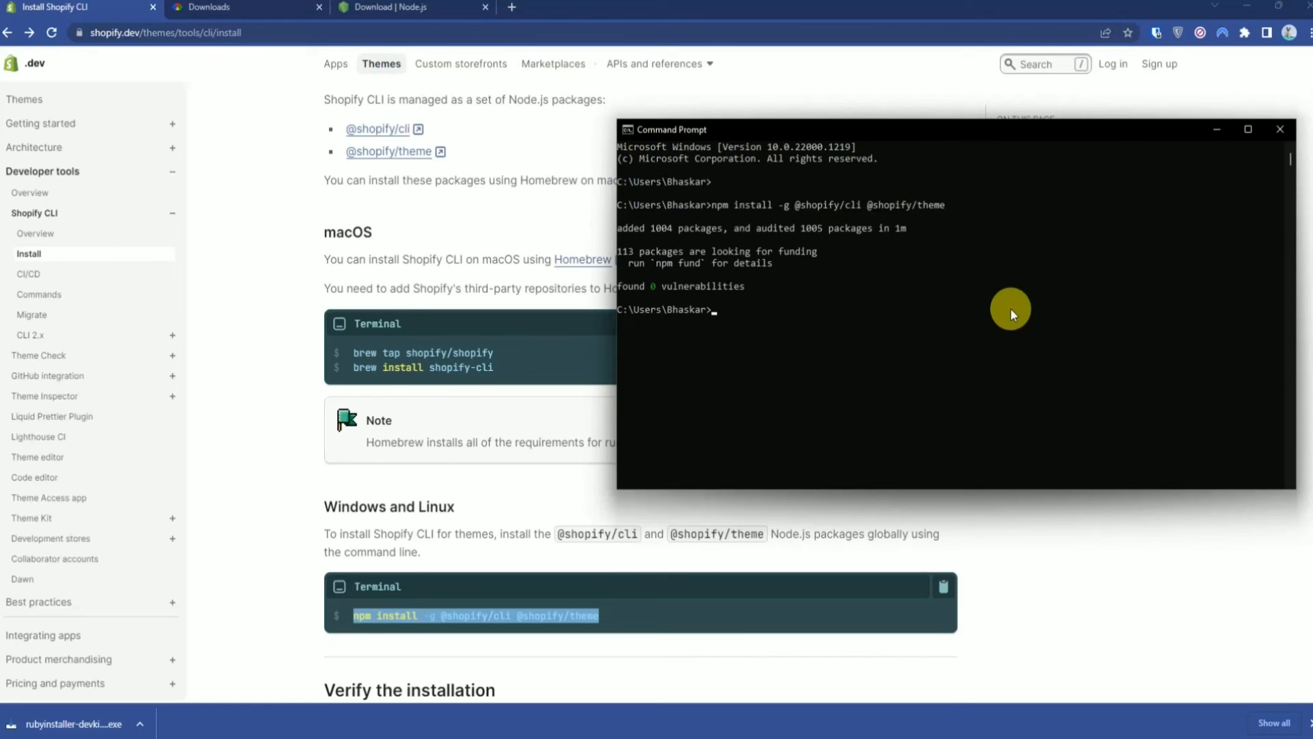
scroll(down, 3)
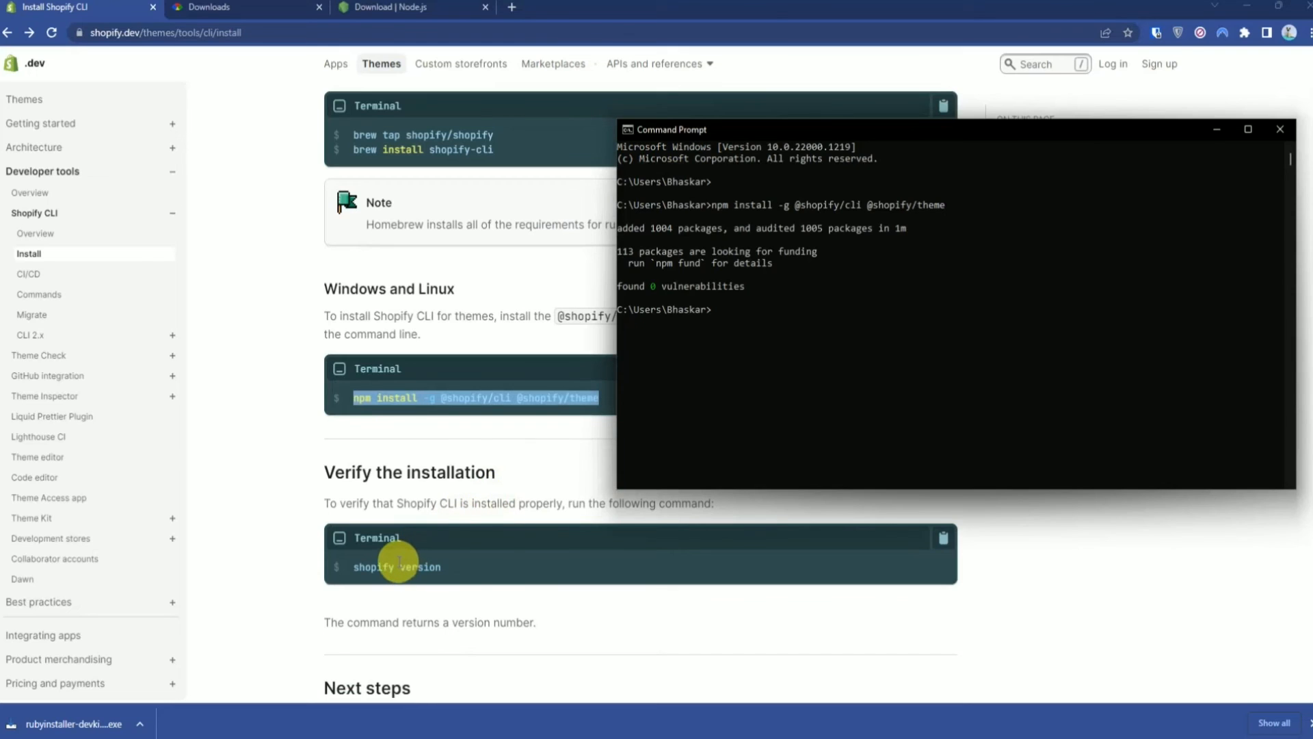
mouse_move(360, 573)
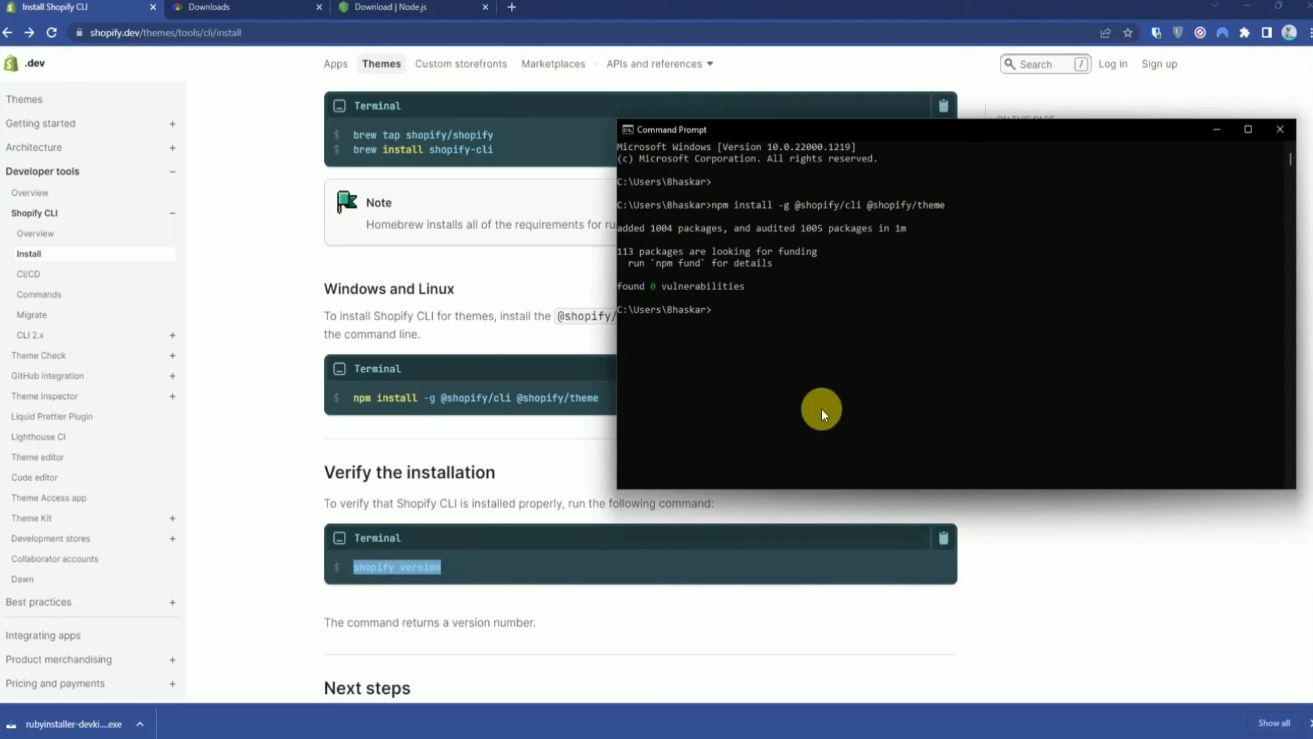
Run shopify version and confirm it reports Shopify CLI 3.23.0
text(shopify version)
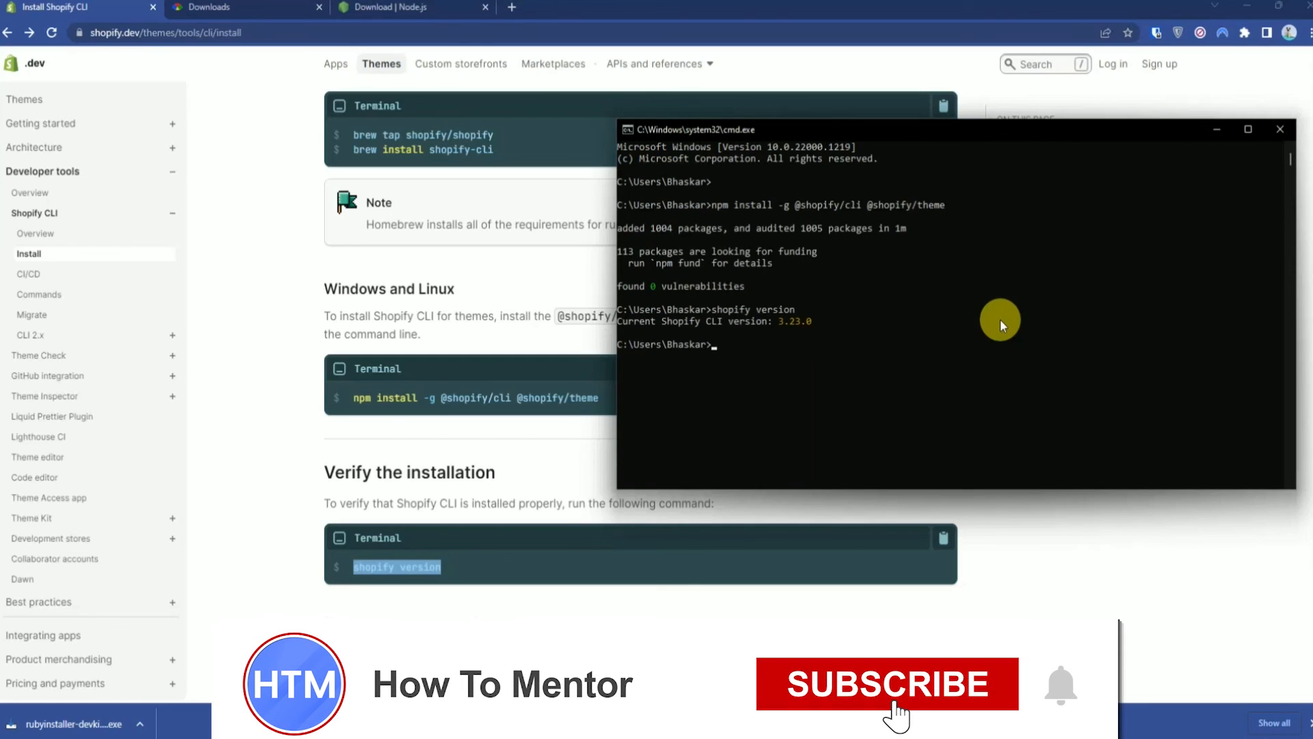
click(886, 684)
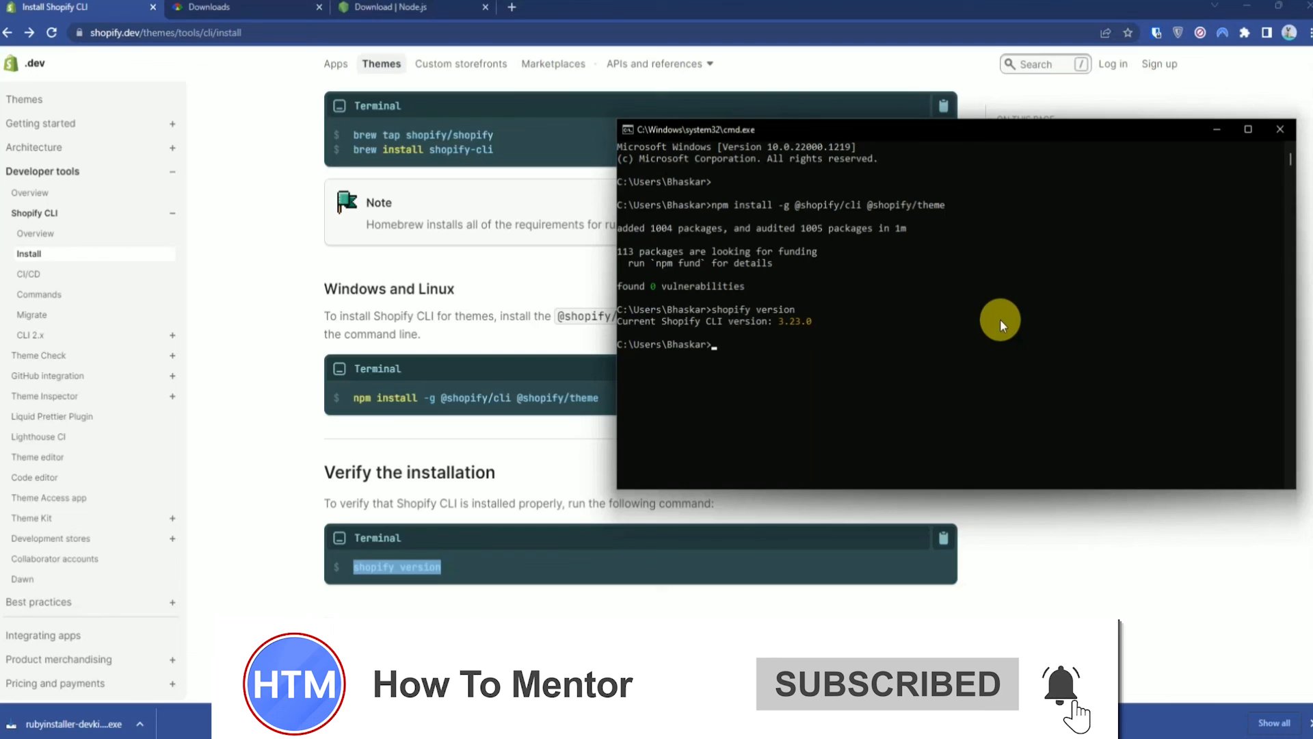